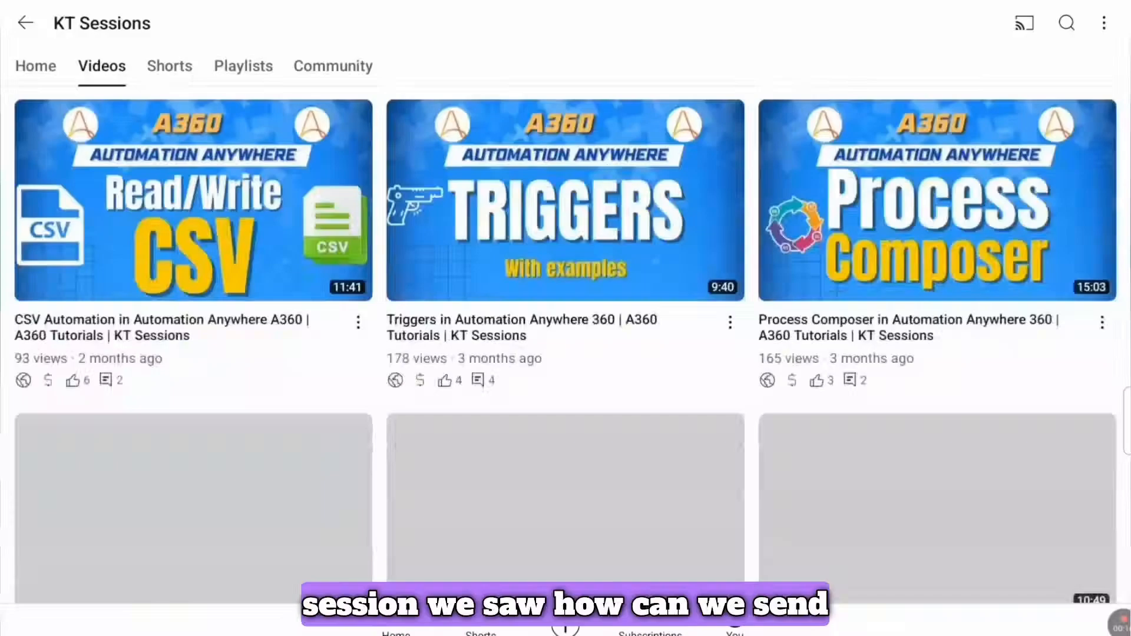
Scroll the KT Sessions channel's video list before switching to Outlook's Sent Items.
{"action": "scroll", "scroll_direction": "down", "scroll_amount": 3}
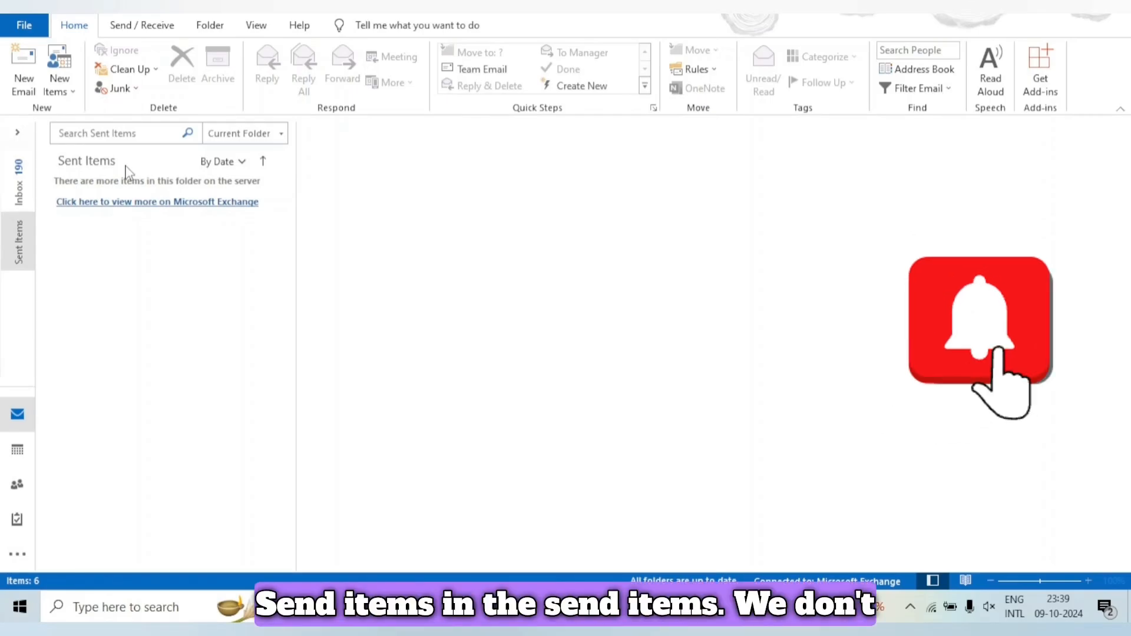
{"action": "mouse_move", "coordinate": [245, 295]}
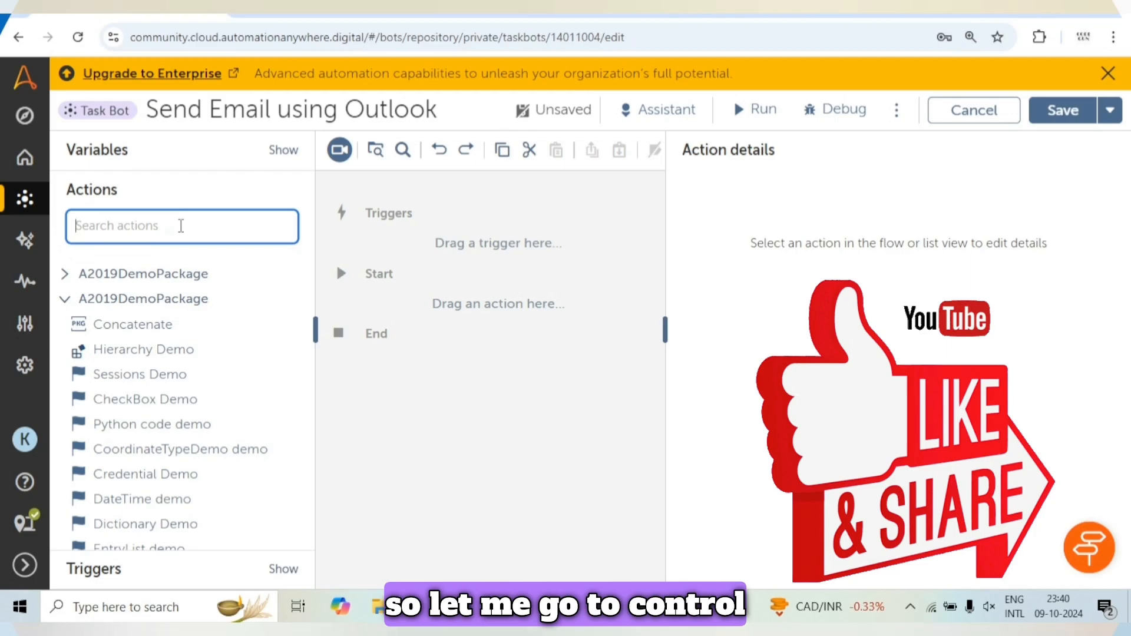
Search actions for 'email' and scroll the Email package to its Send action.
{"action": "type", "text": "ema"}
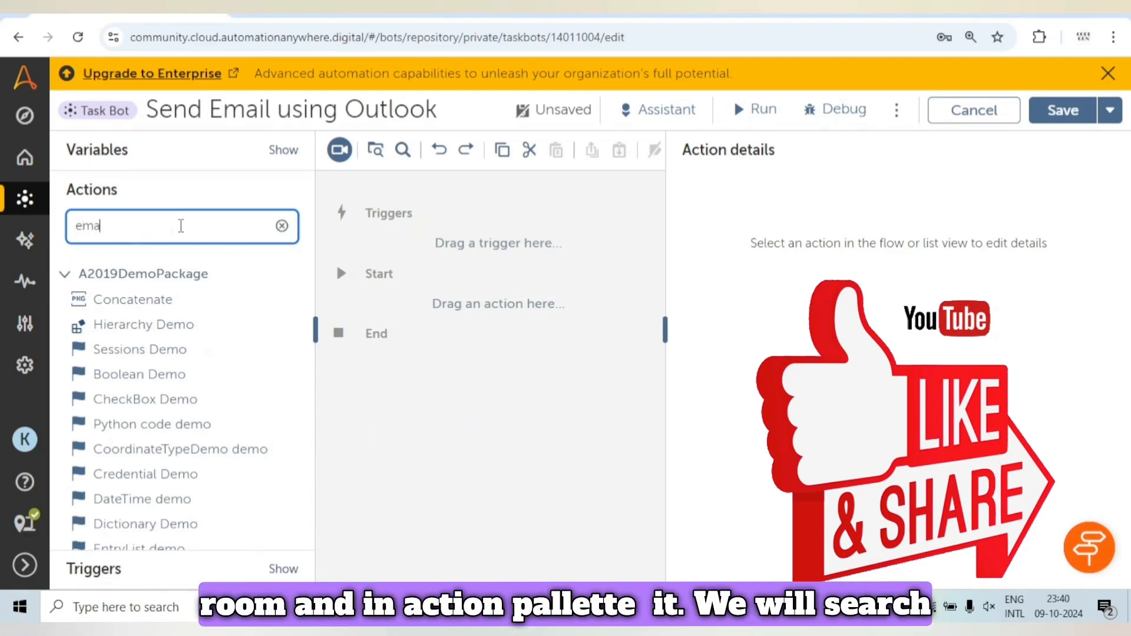
{"action": "type", "text": "il"}
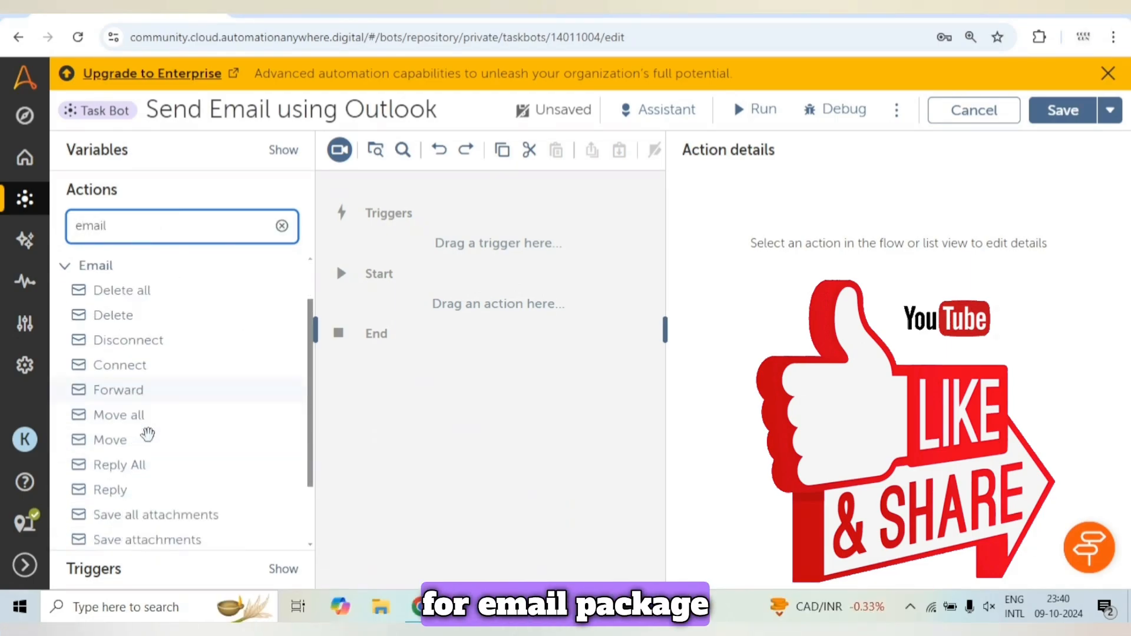
{"action": "scroll", "scroll_direction": "down", "scroll_amount": 3}
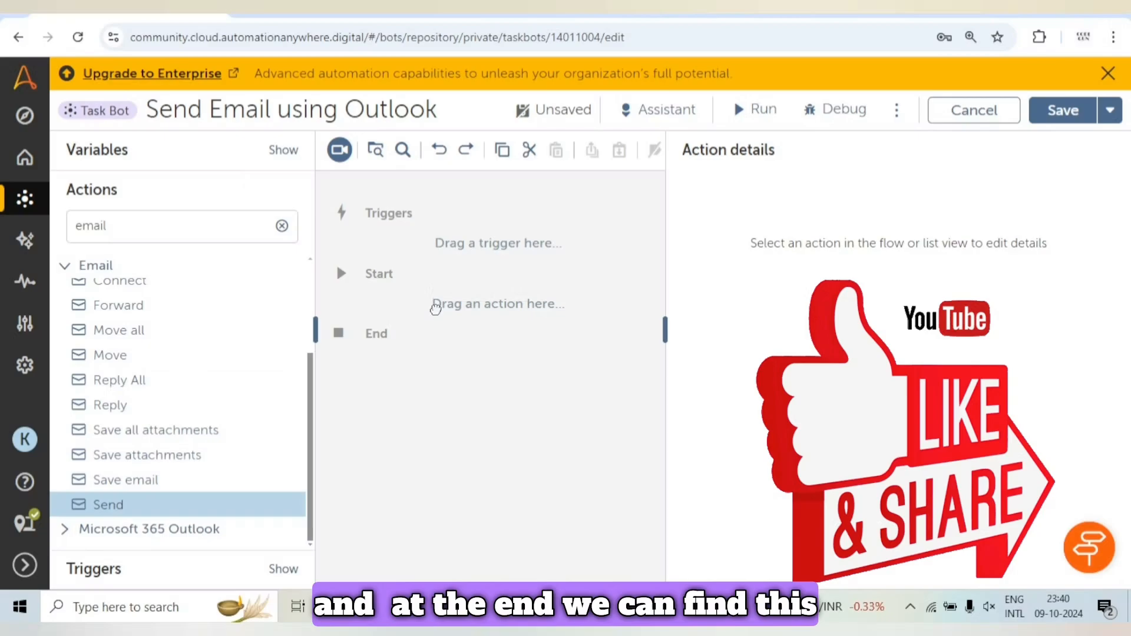
{"action": "mouse_move", "coordinate": [151, 504]}
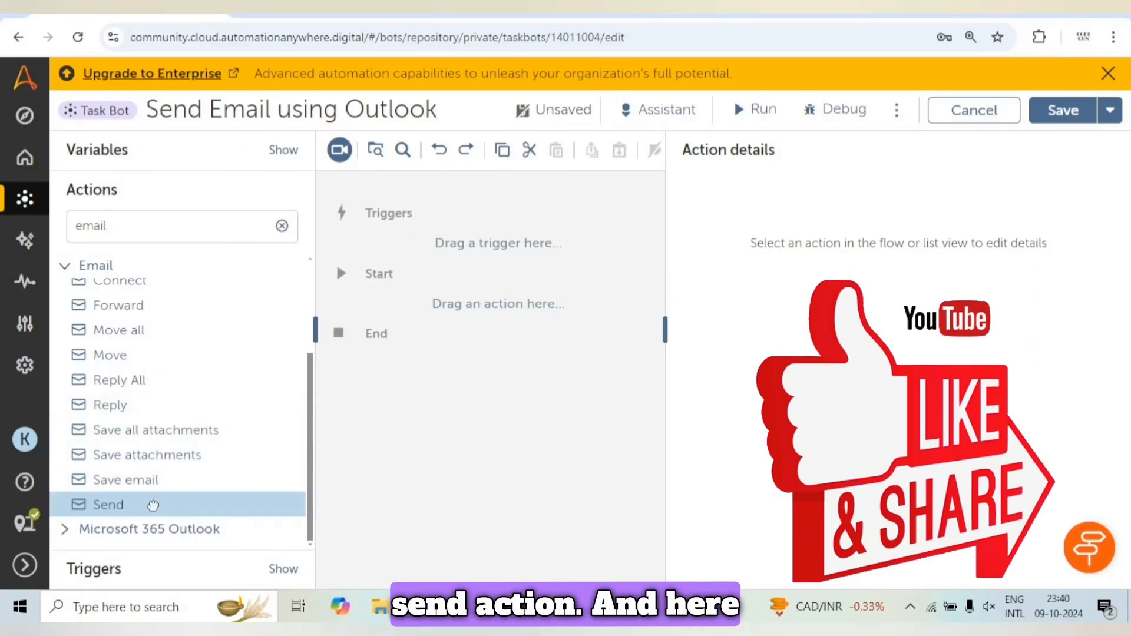
{"action": "double_click", "coordinate": [109, 504]}
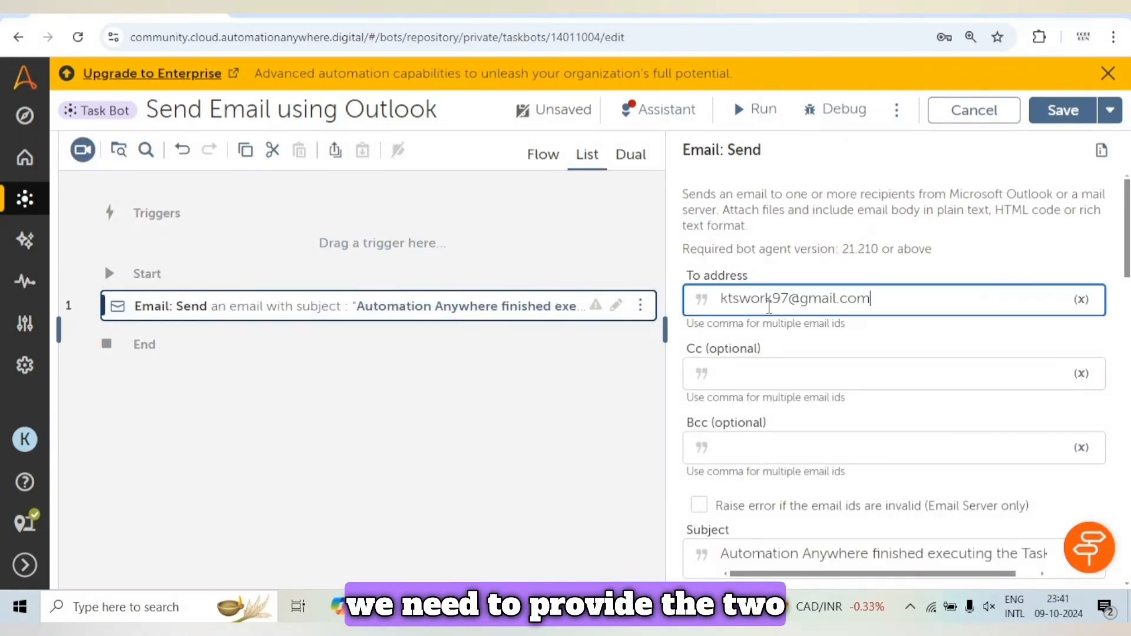
{"action": "left_click", "coordinate": [865, 373]}
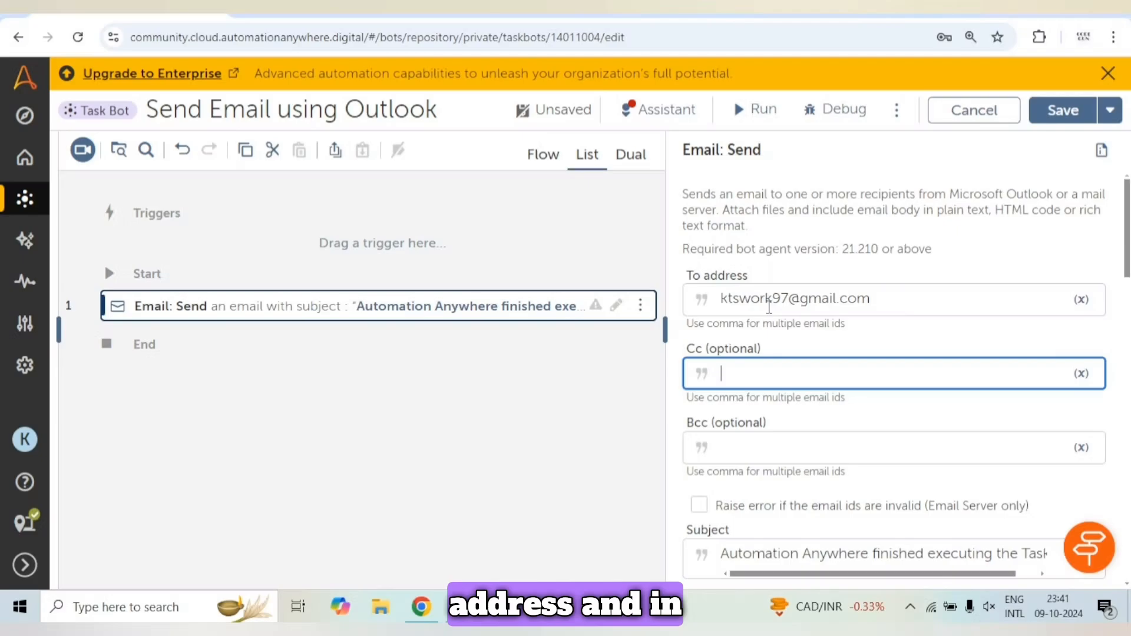
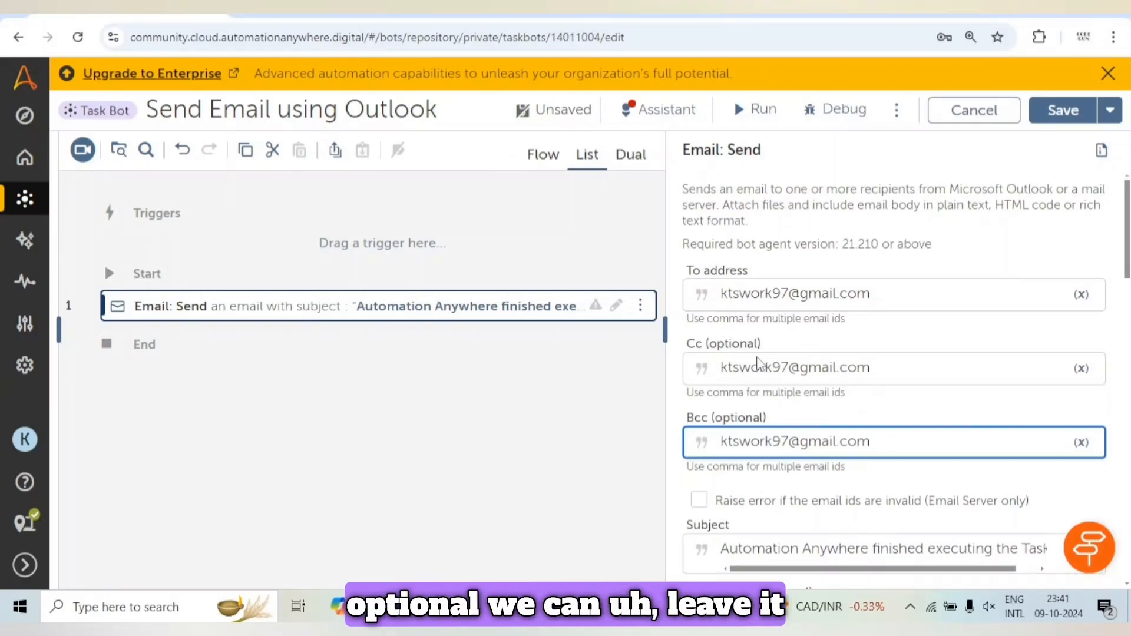
{"action": "scroll", "scroll_direction": "down", "scroll_amount": 3}
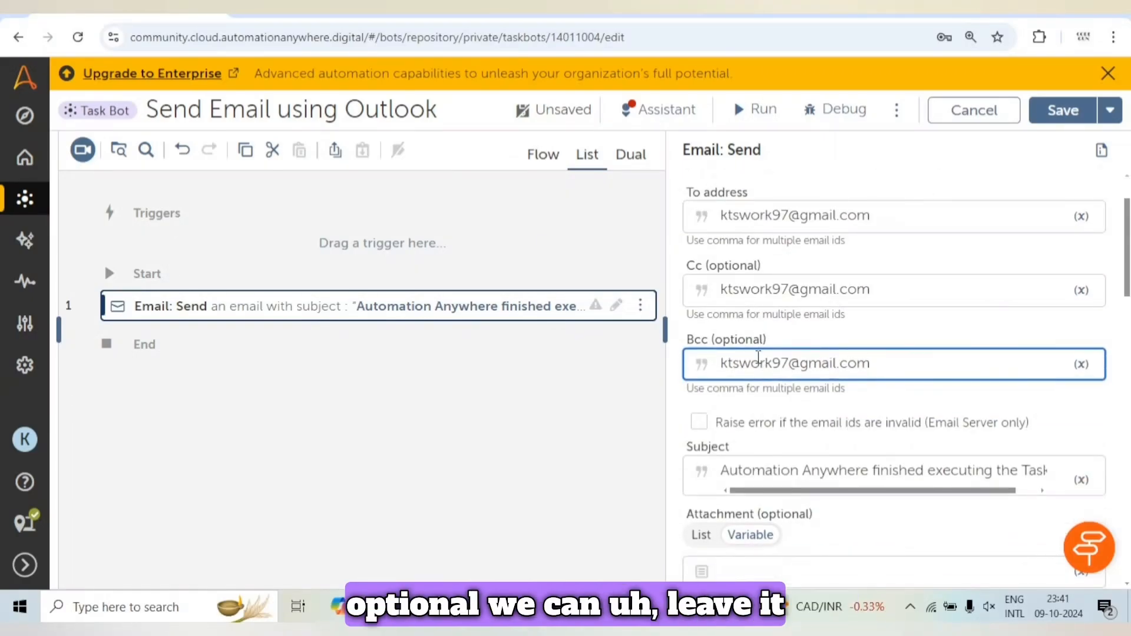
{"action": "scroll", "scroll_direction": "down", "scroll_amount": 3}
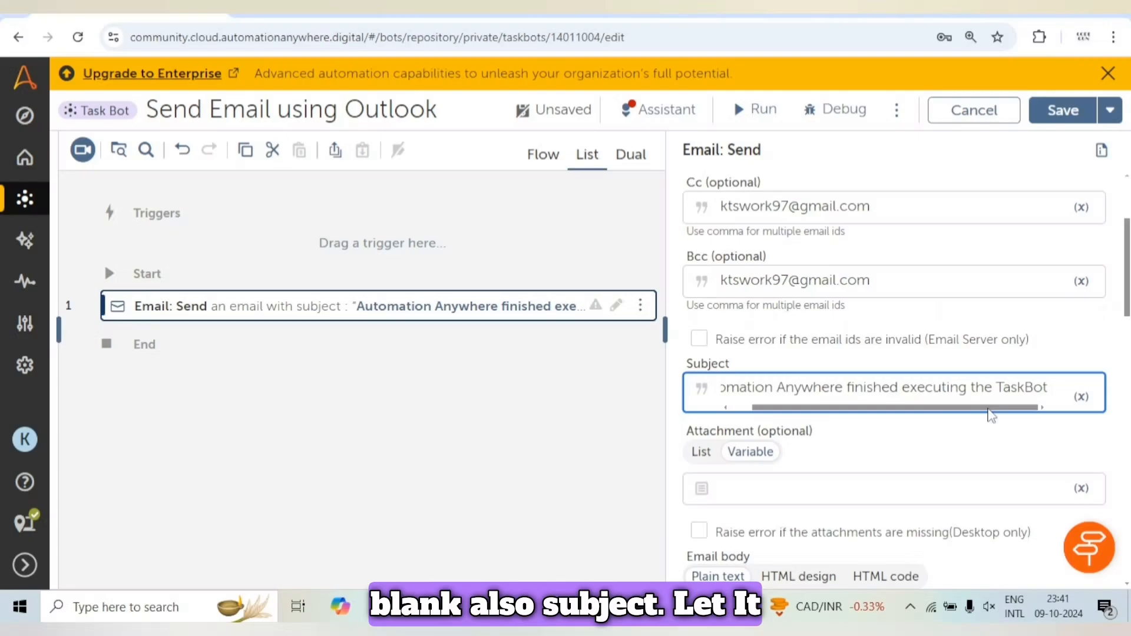
{"action": "scroll", "scroll_direction": "down", "scroll_amount": 3}
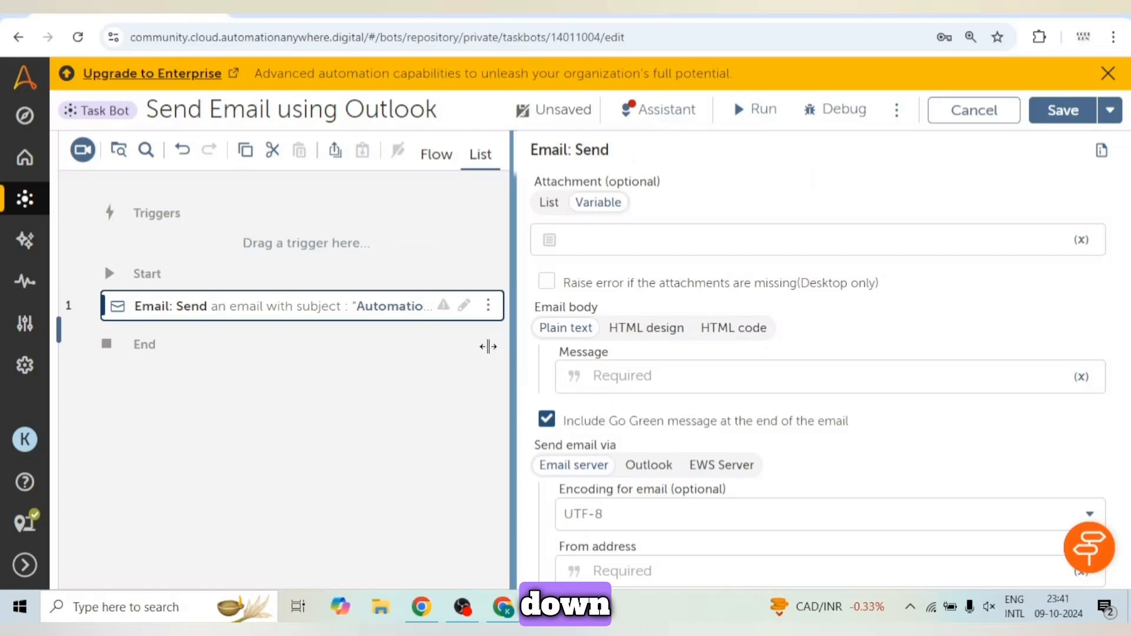
{"action": "scroll", "scroll_direction": "down", "scroll_amount": 3}
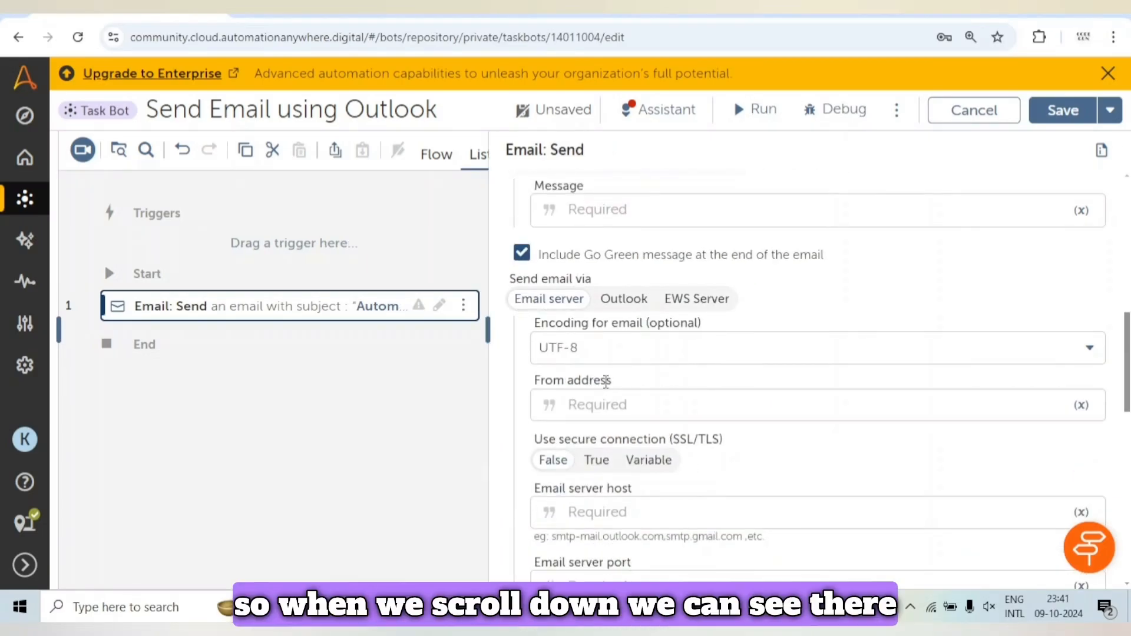
{"action": "mouse_move", "coordinate": [693, 303]}
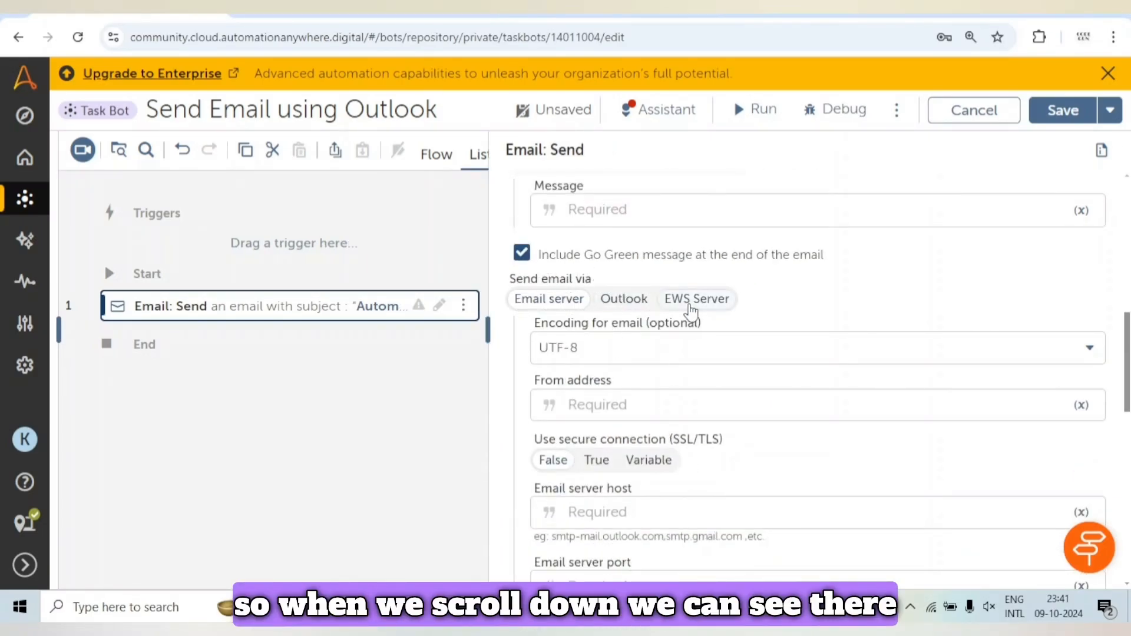
{"action": "mouse_move", "coordinate": [607, 305]}
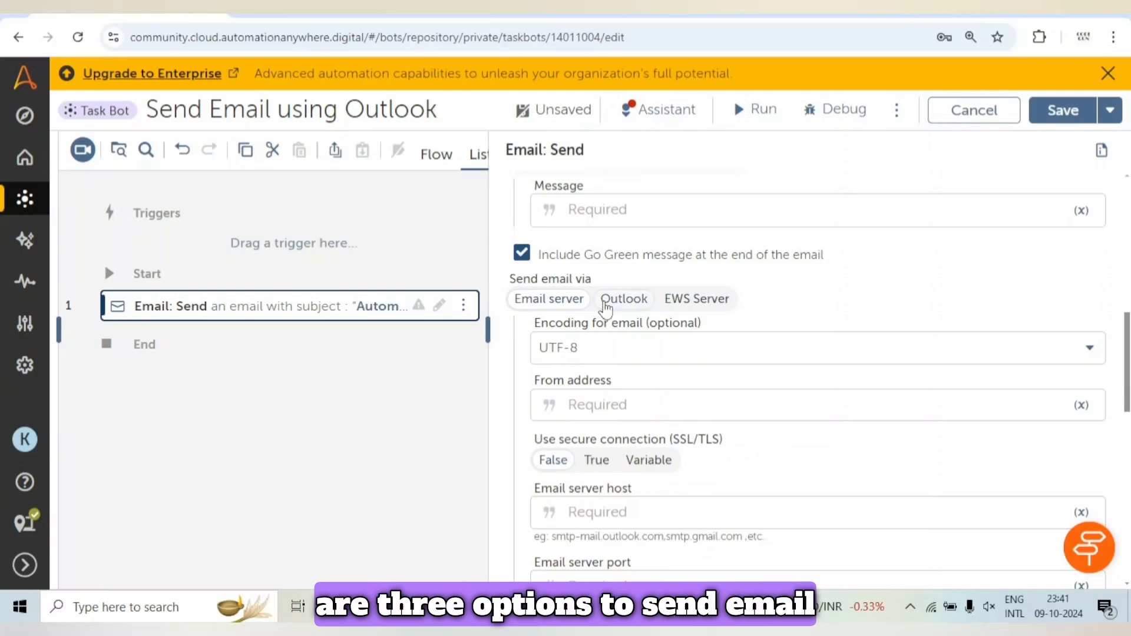
{"action": "mouse_move", "coordinate": [531, 312]}
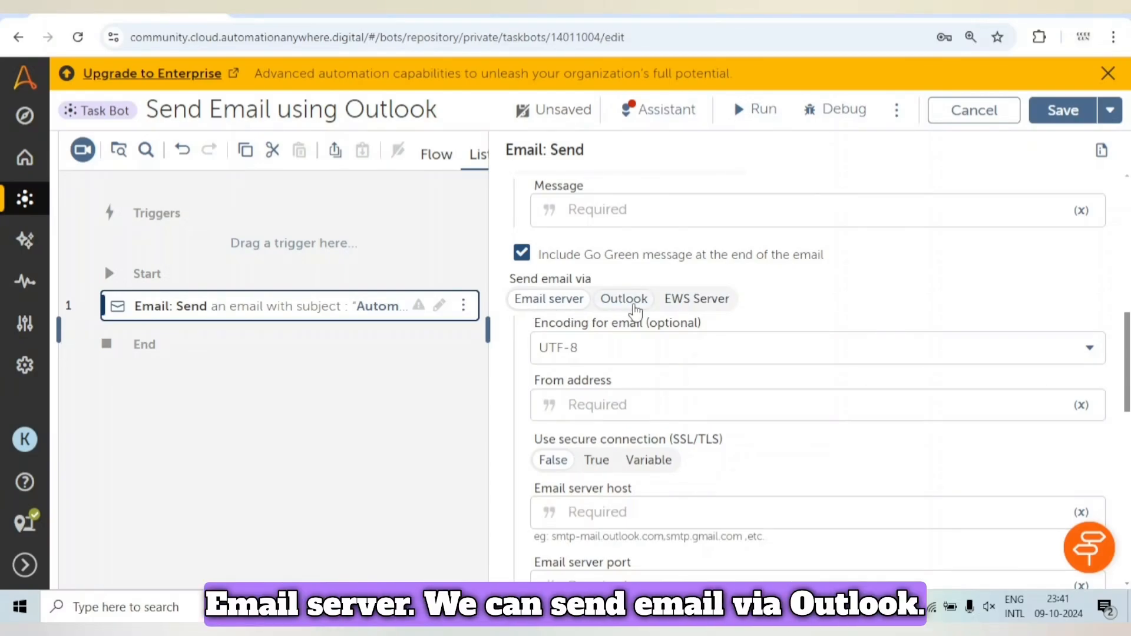
{"action": "mouse_move", "coordinate": [696, 298]}
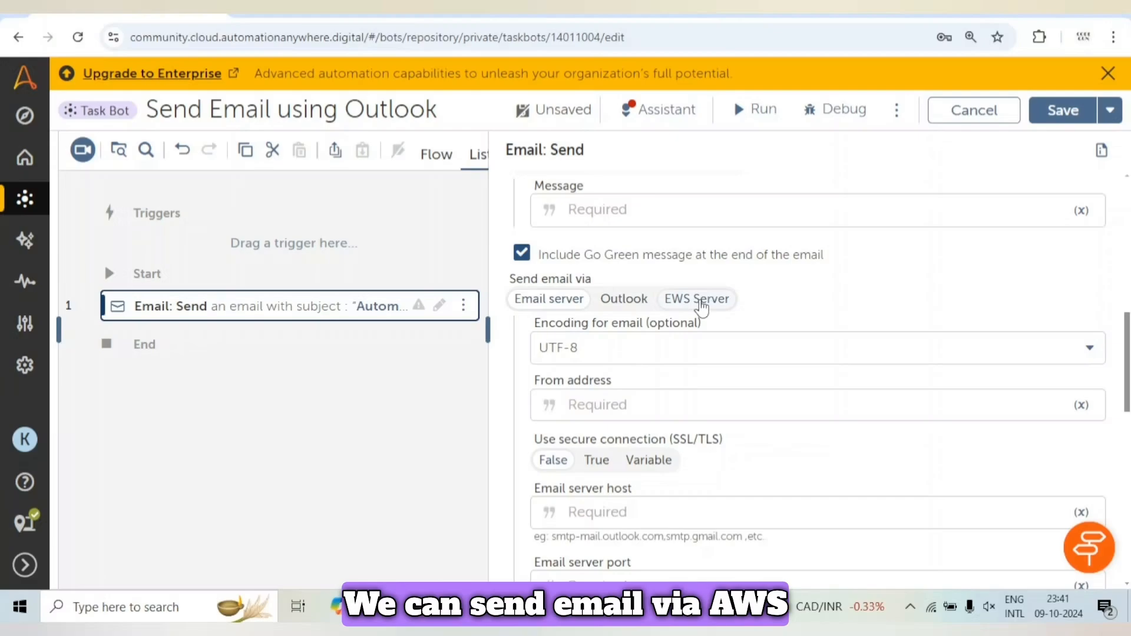
{"action": "mouse_move", "coordinate": [591, 303]}
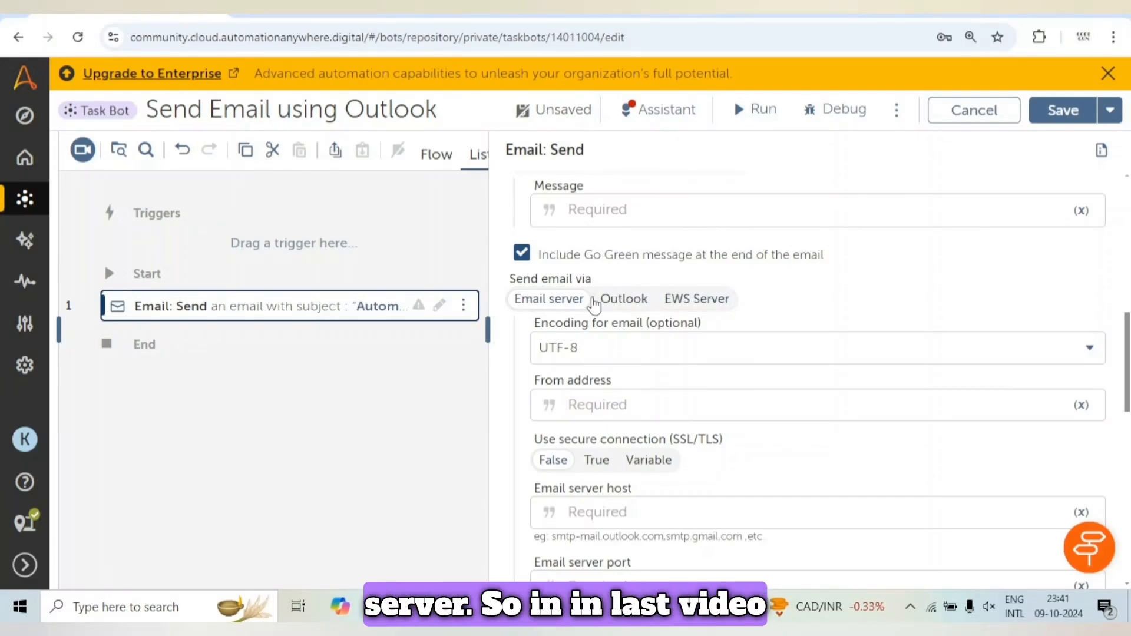
{"action": "mouse_move", "coordinate": [693, 339]}
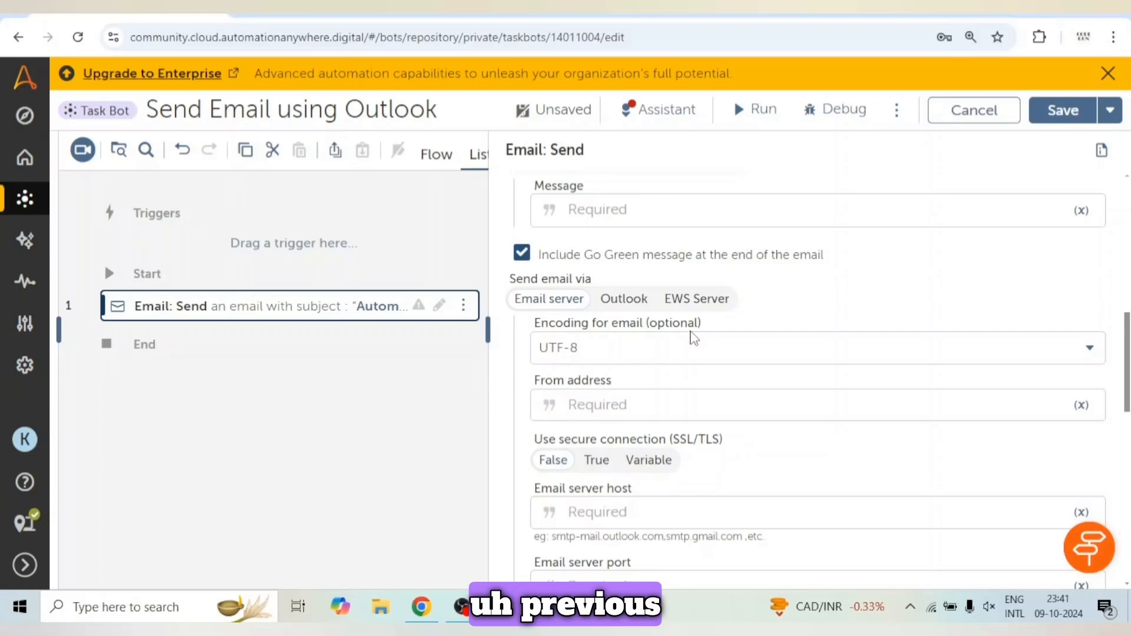
{"action": "mouse_move", "coordinate": [606, 350]}
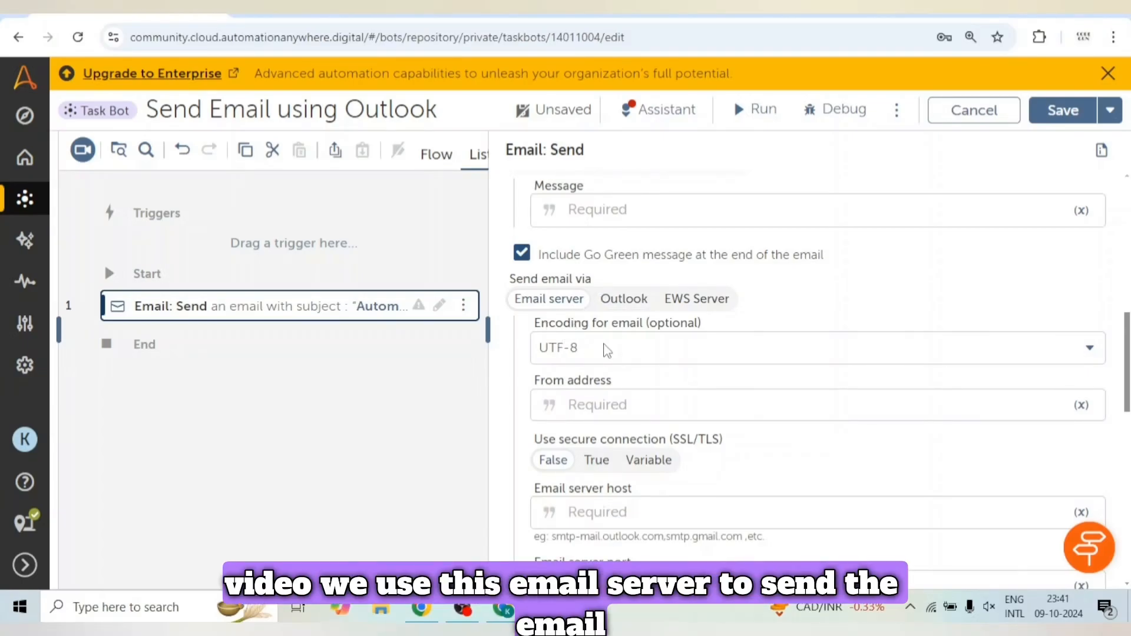
{"action": "scroll", "scroll_direction": "down", "scroll_amount": 3}
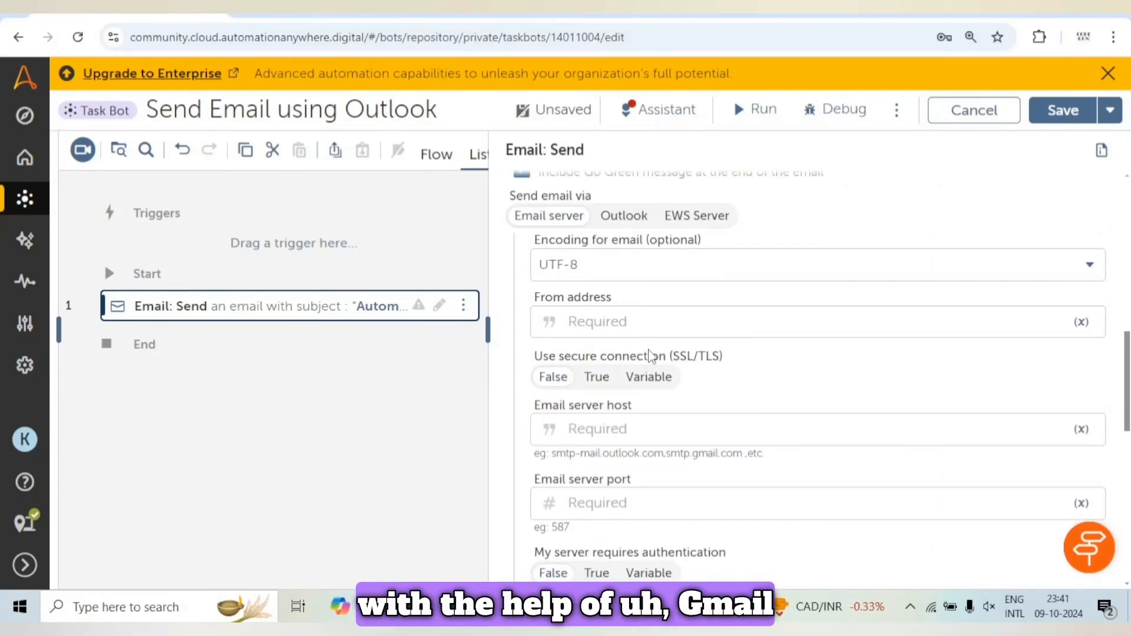
{"action": "scroll", "scroll_direction": "down", "scroll_amount": 3}
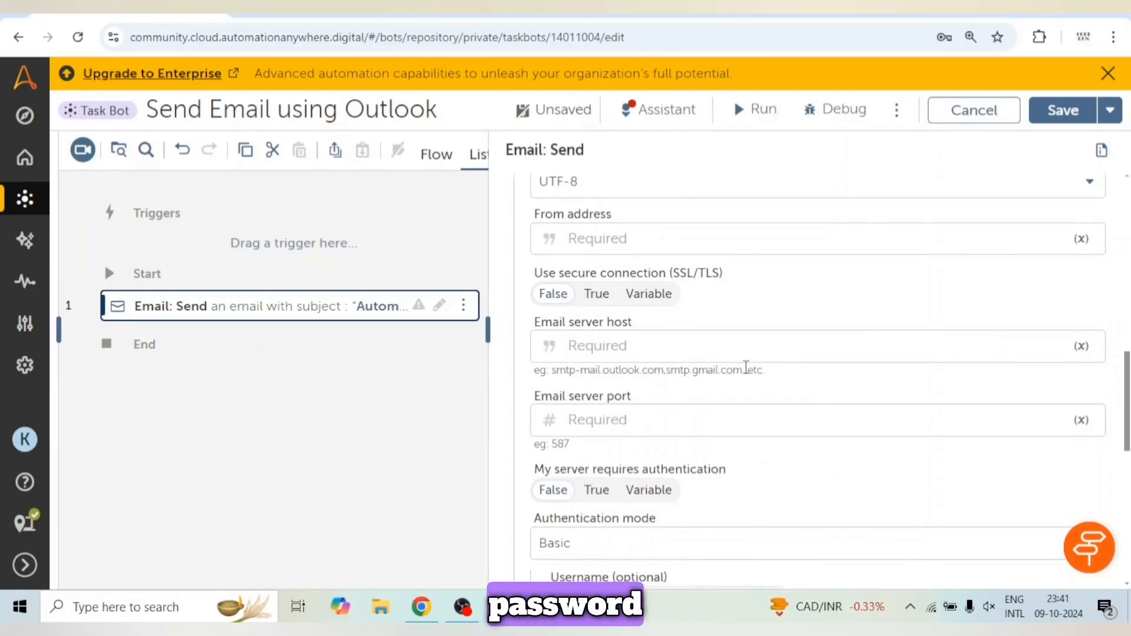
{"action": "scroll", "scroll_direction": "up", "scroll_amount": 3}
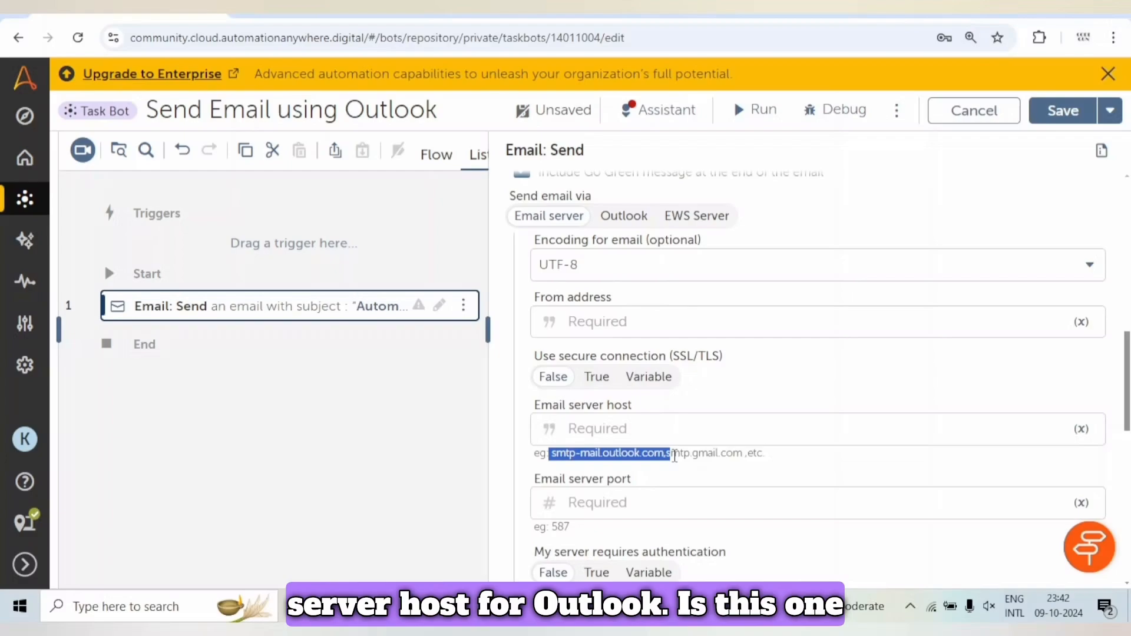
Enter smtp-mail.outlook.com as the email server host.
{"action": "type", "text": "smtp-mail.outlook.com"}
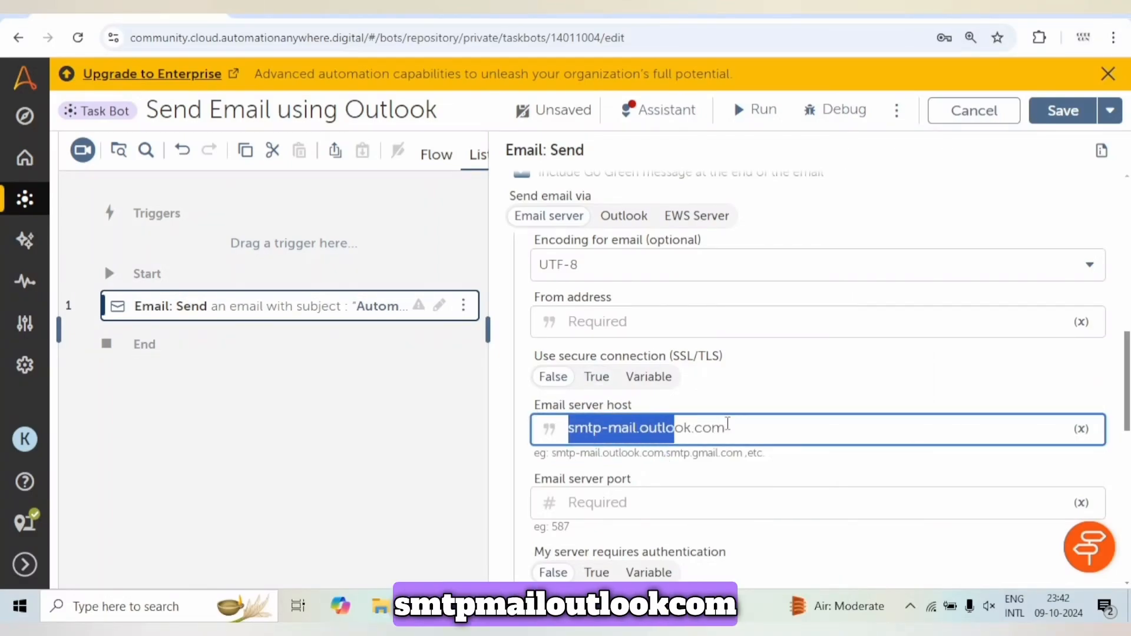
{"action": "mouse_move", "coordinate": [549, 430]}
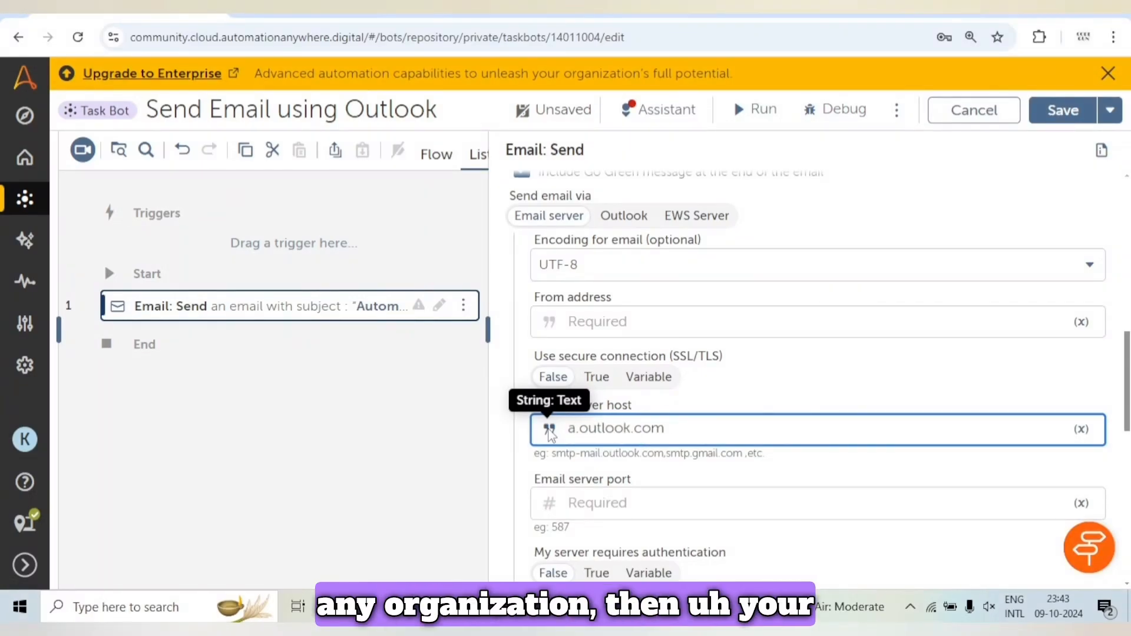
{"action": "type", "text": "bc"}
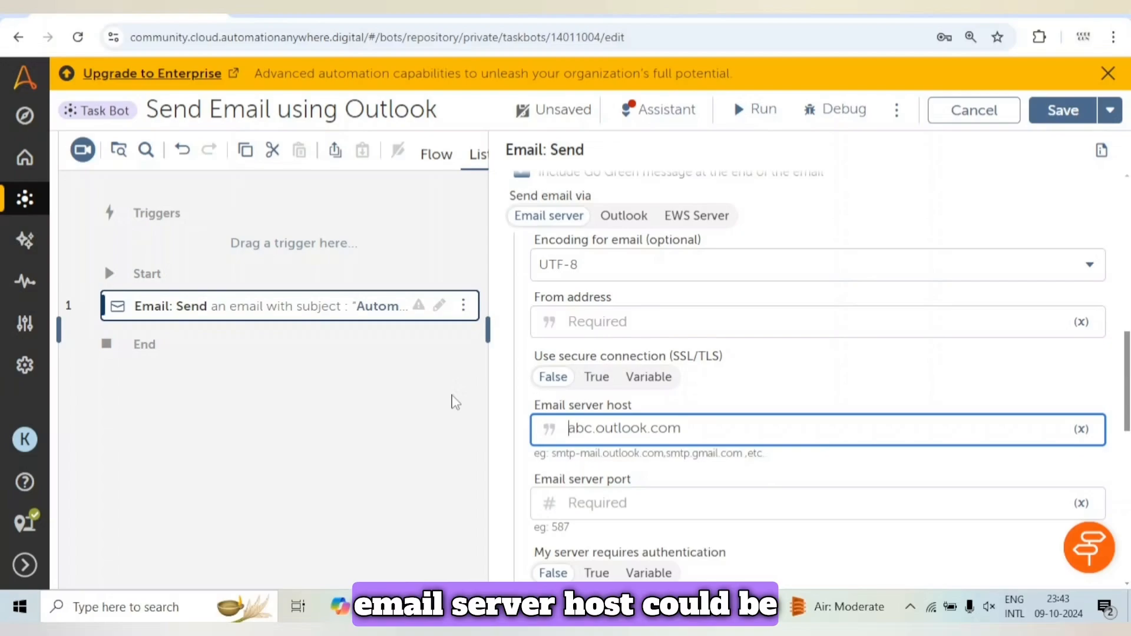
{"action": "type", "text": "mail"}
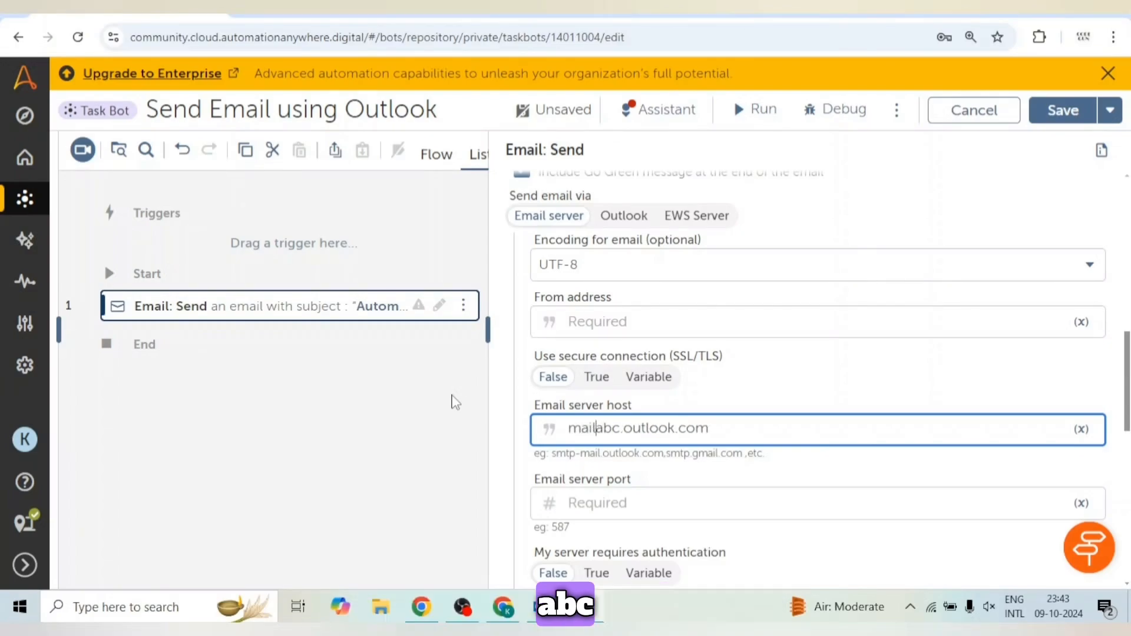
{"action": "type", "text": "."}
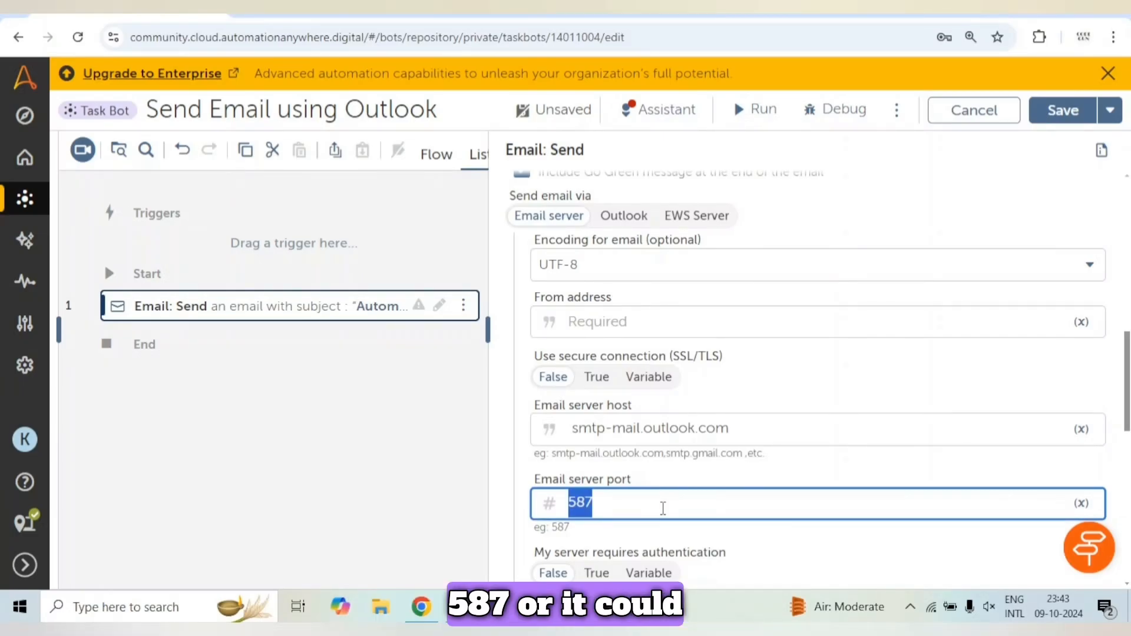
Review port 587 and set 'My server requires authentication' to True.
{"action": "scroll", "scroll_direction": "down", "scroll_amount": 3}
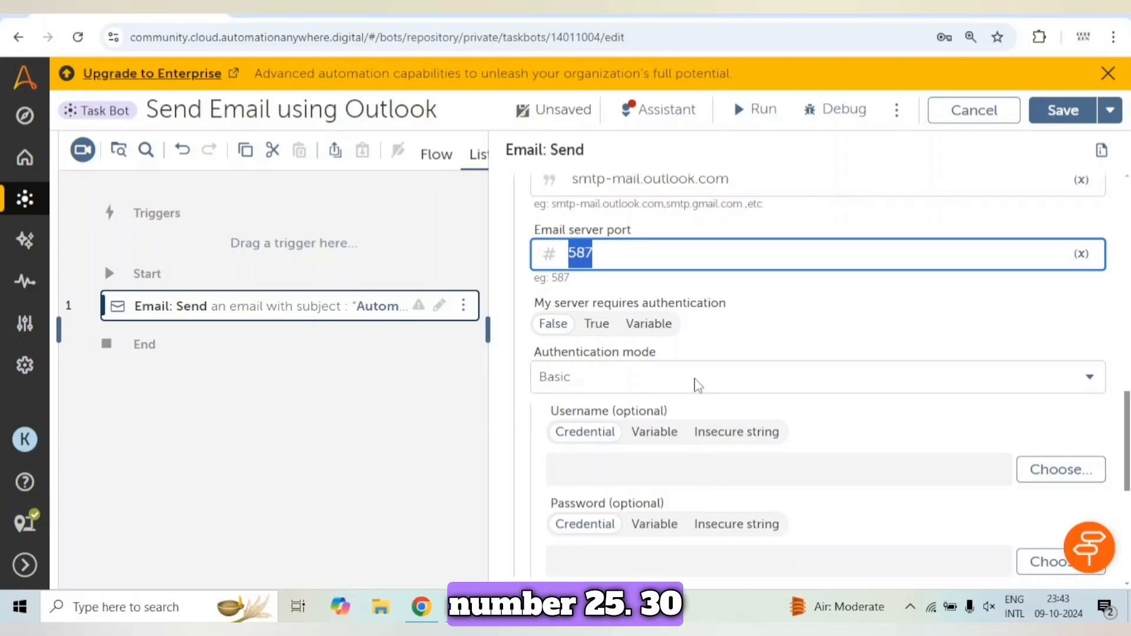
{"action": "mouse_move", "coordinate": [647, 324]}
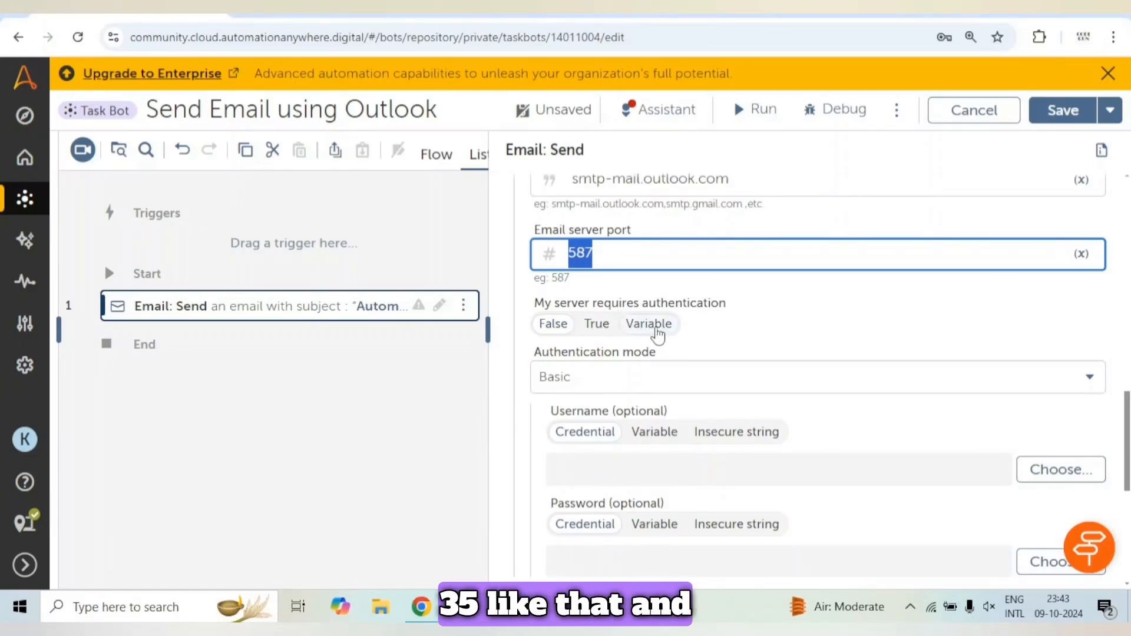
{"action": "scroll", "scroll_direction": "up", "scroll_amount": 3}
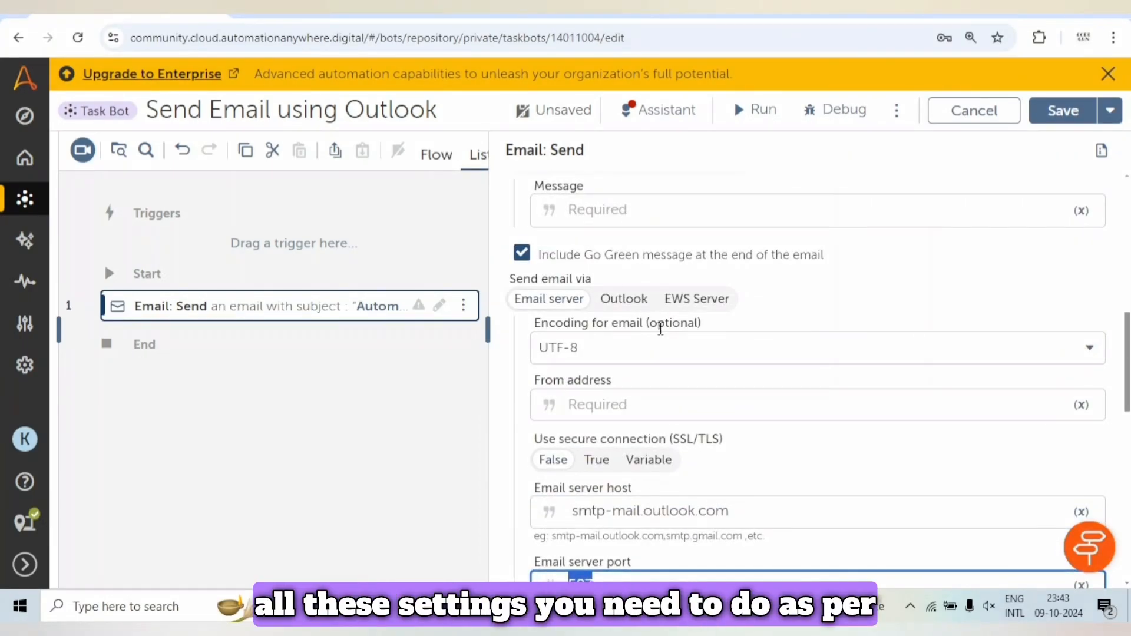
{"action": "scroll", "scroll_direction": "down", "scroll_amount": 3}
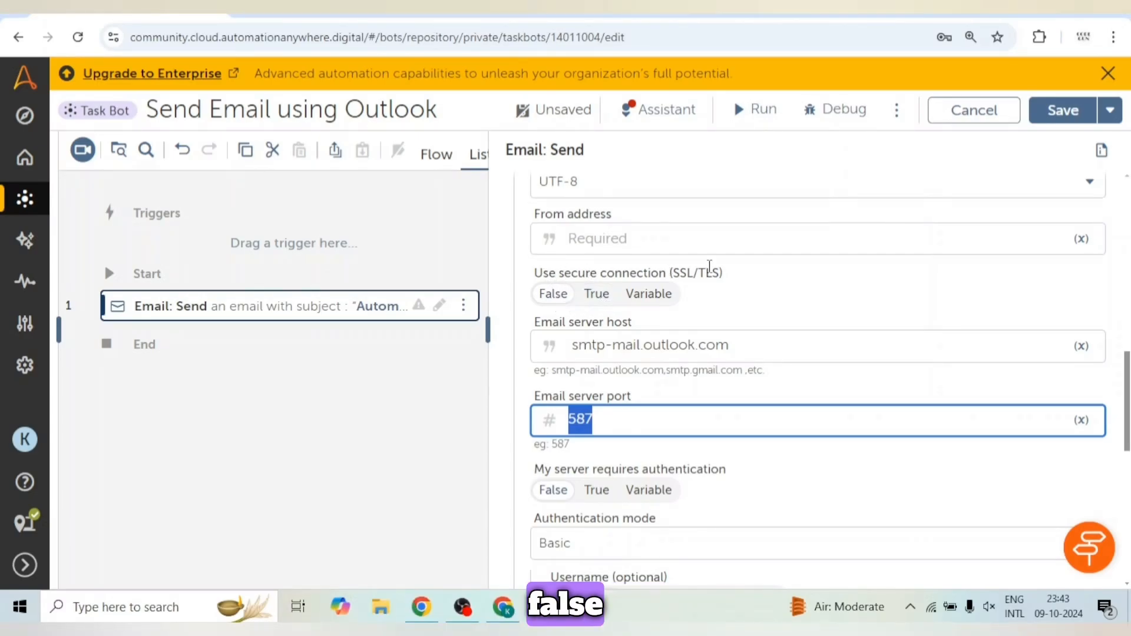
{"action": "scroll", "scroll_direction": "down", "scroll_amount": 3}
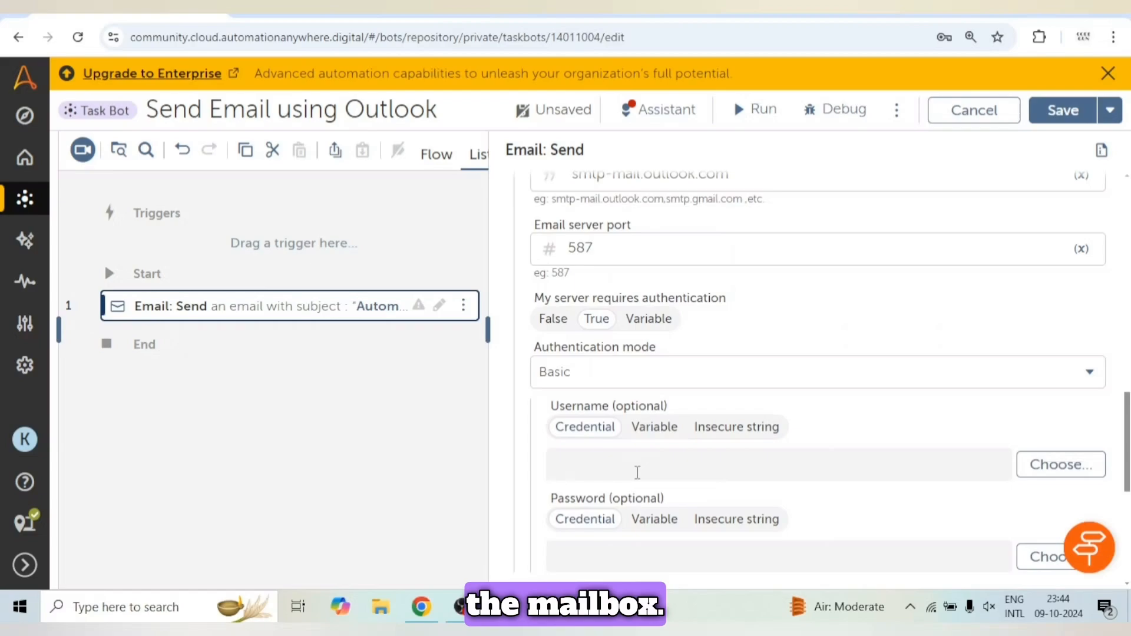
{"action": "scroll", "scroll_direction": "down", "scroll_amount": 3}
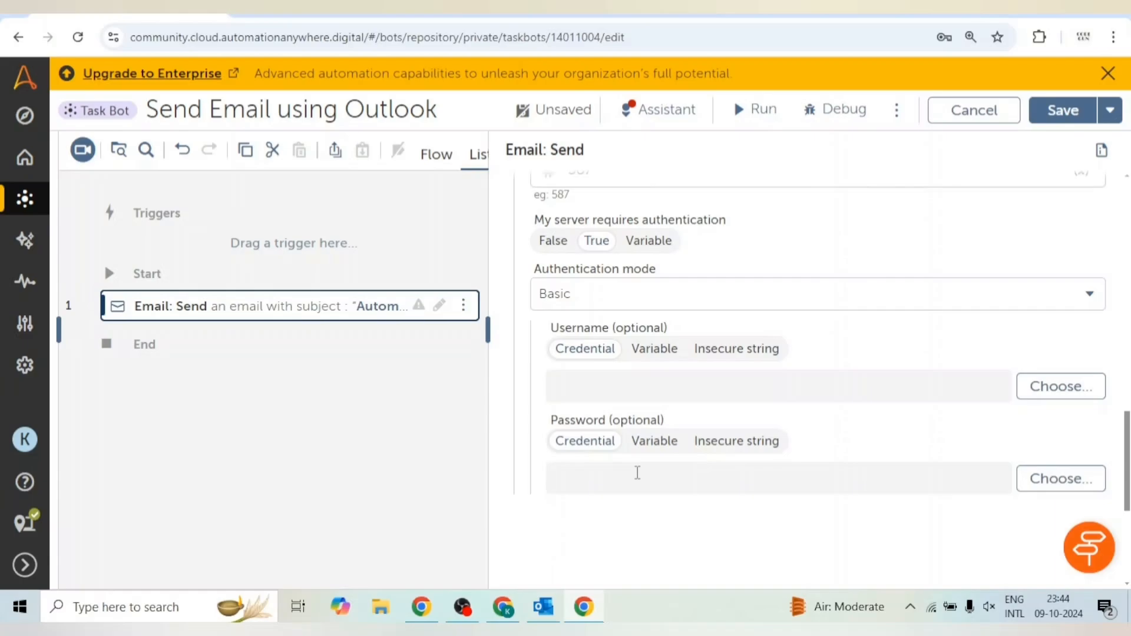
{"action": "scroll", "scroll_direction": "up", "scroll_amount": 3}
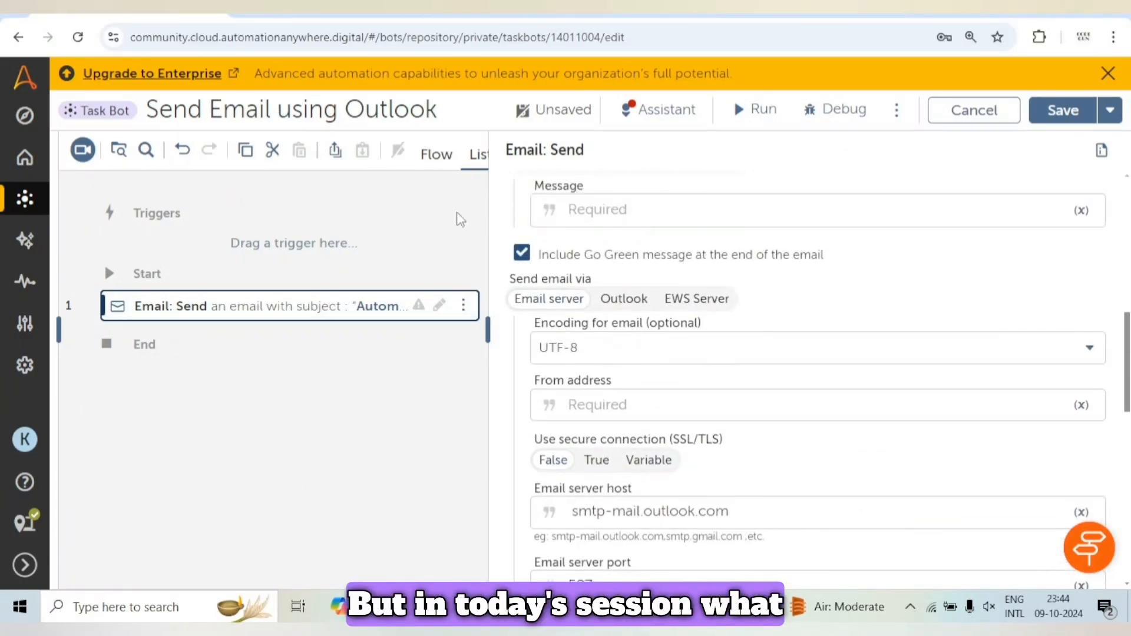
{"action": "mouse_move", "coordinate": [725, 396]}
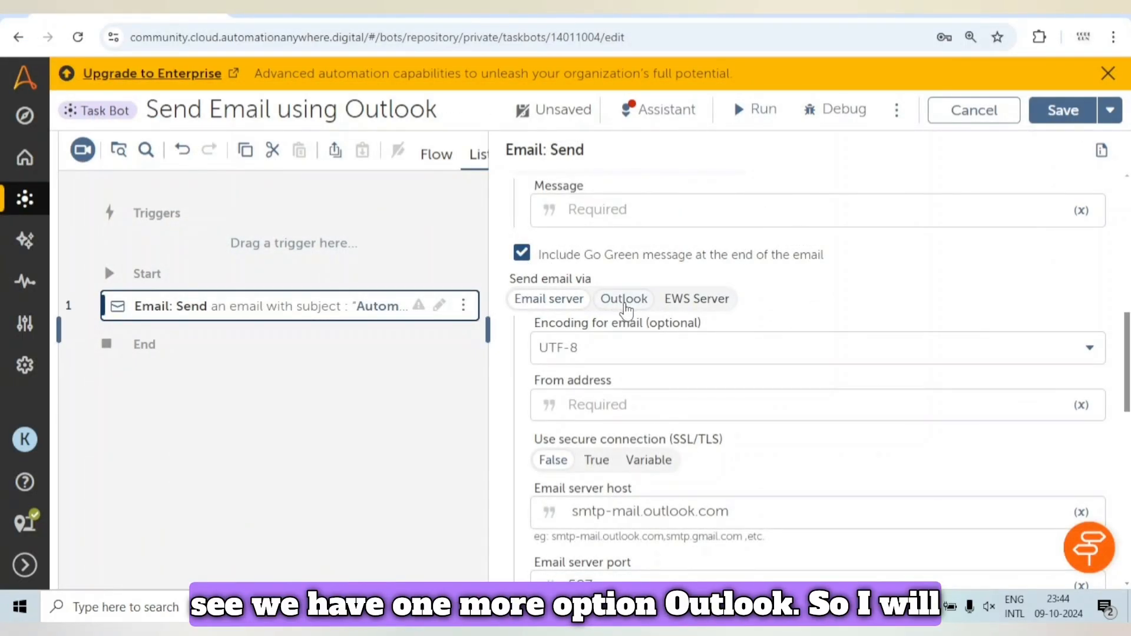
Switch 'Send email via' to Outlook and return to the Cc recipient field.
{"action": "left_click", "coordinate": [623, 298]}
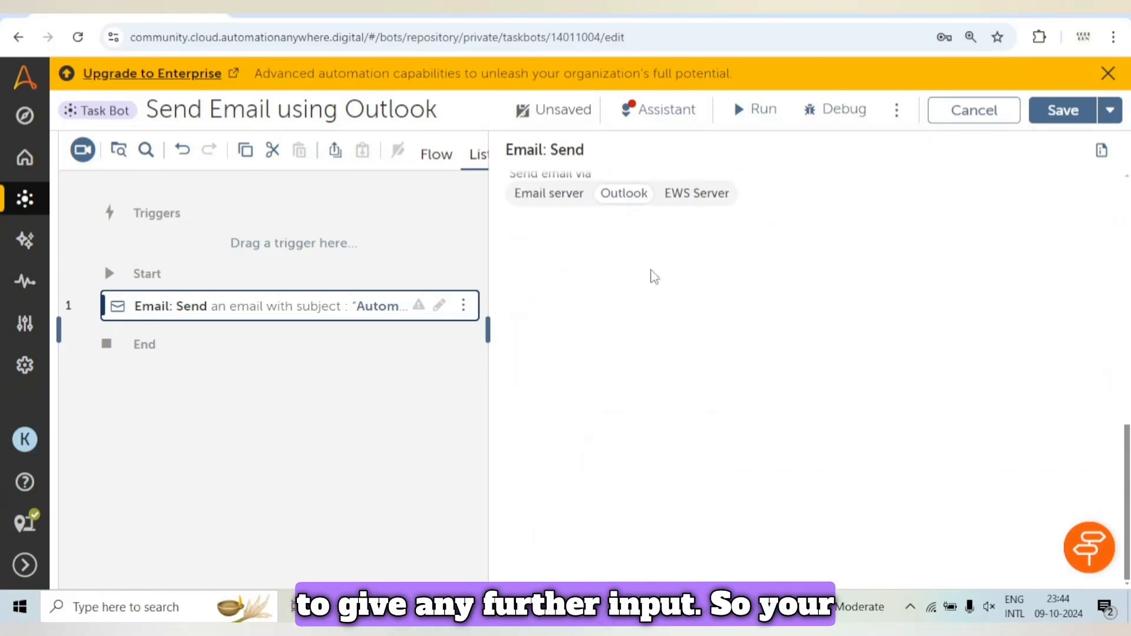
{"action": "scroll", "scroll_direction": "down", "scroll_amount": 3}
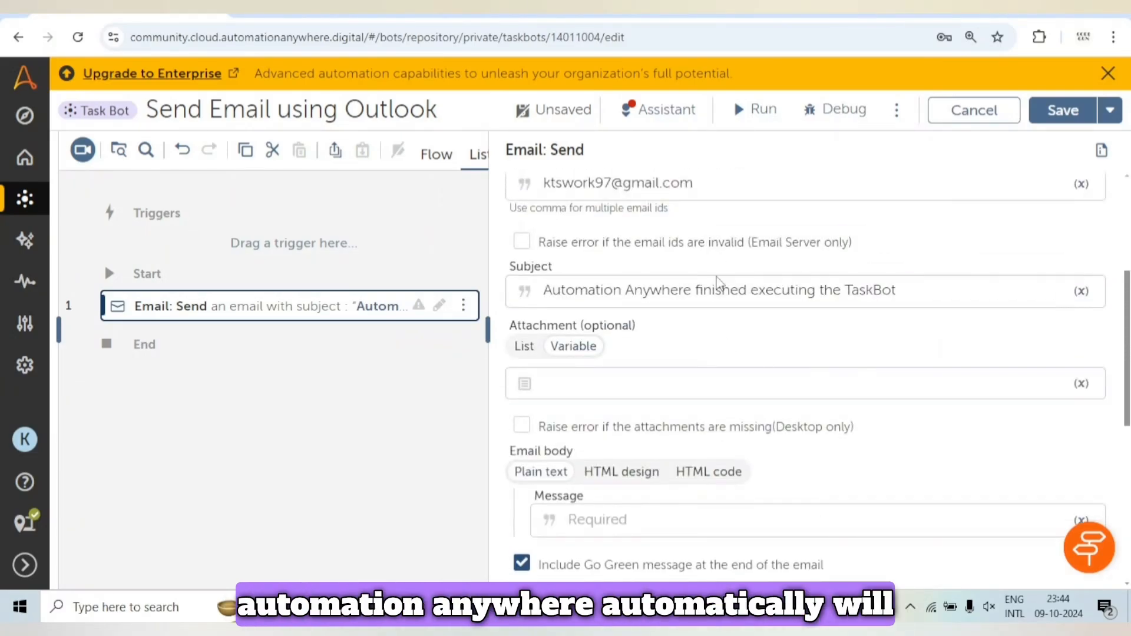
{"action": "scroll", "scroll_direction": "down", "scroll_amount": 3}
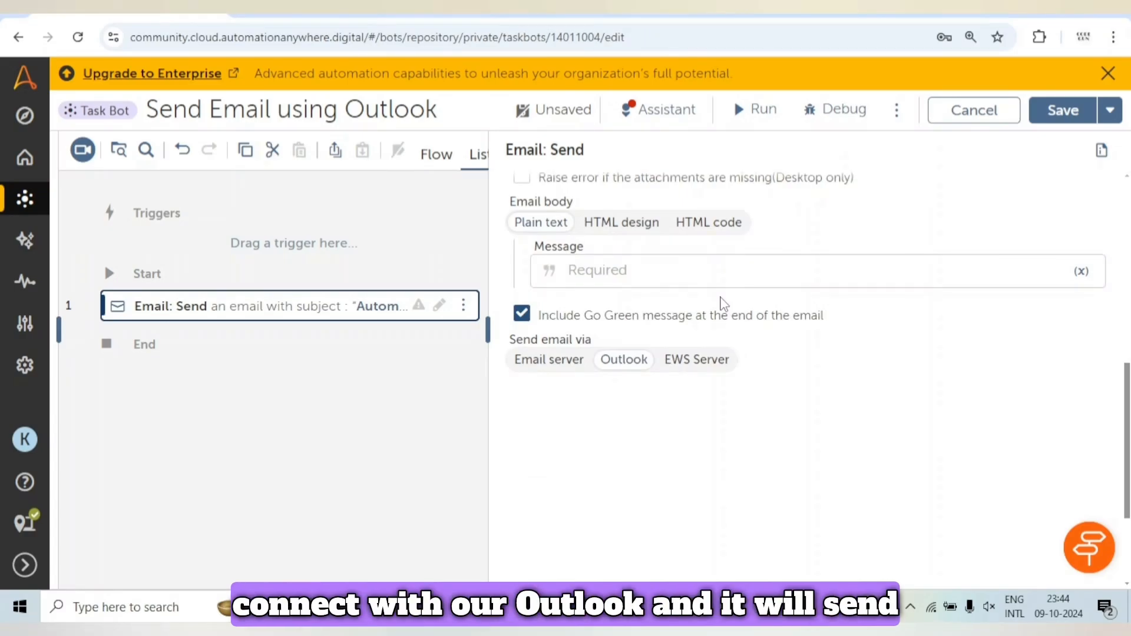
{"action": "scroll", "scroll_direction": "up", "scroll_amount": 3}
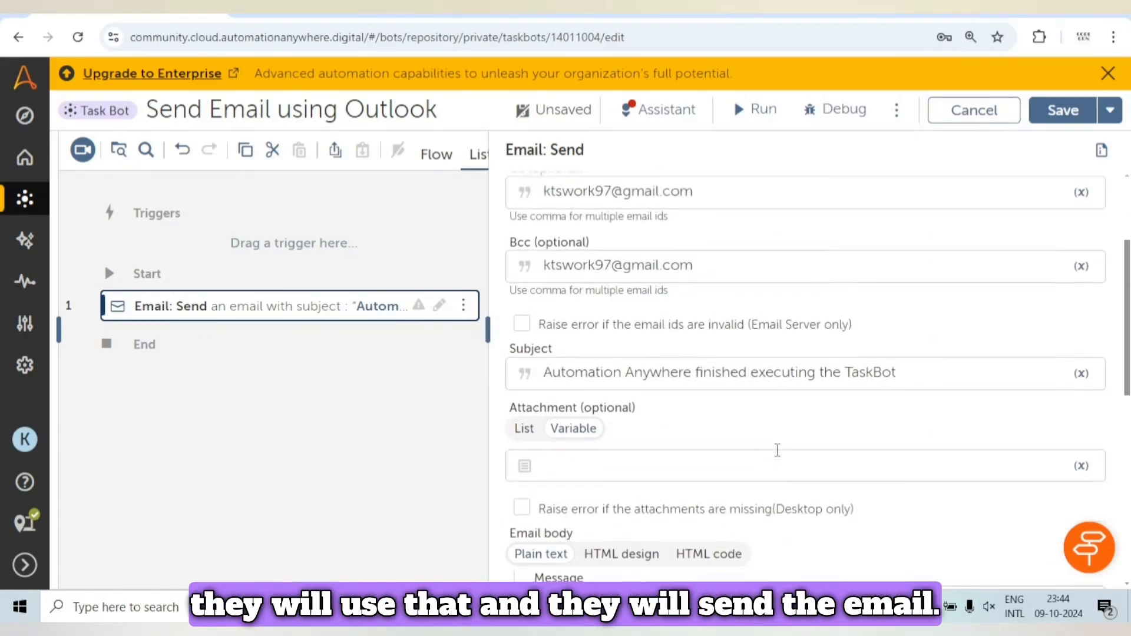
{"action": "scroll", "scroll_direction": "up", "scroll_amount": 3}
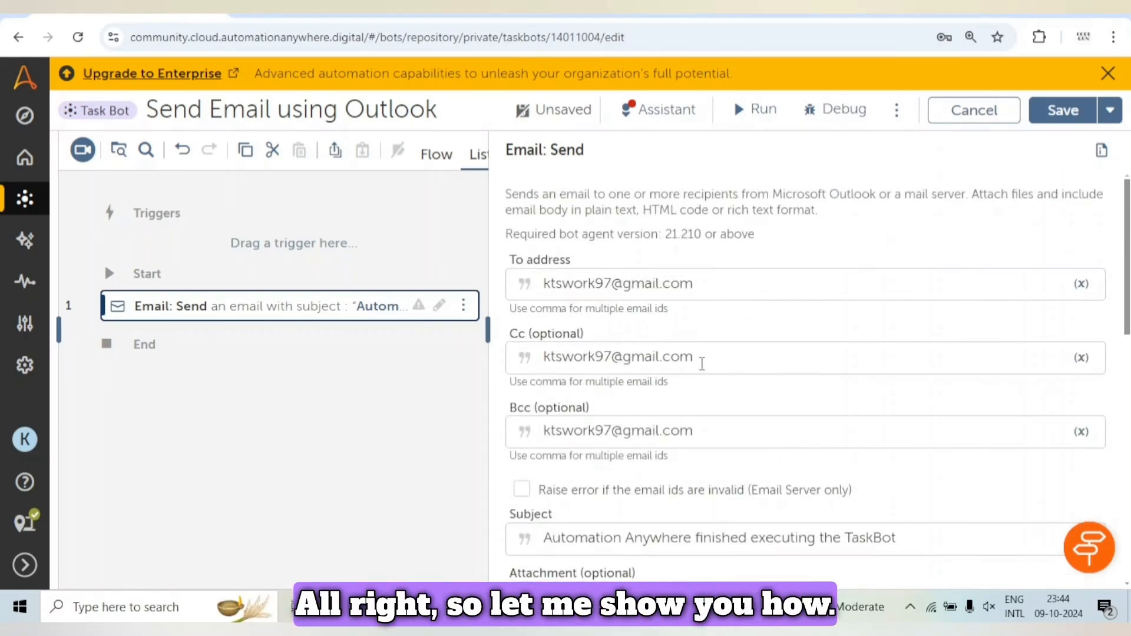
{"action": "left_click", "coordinate": [1081, 357]}
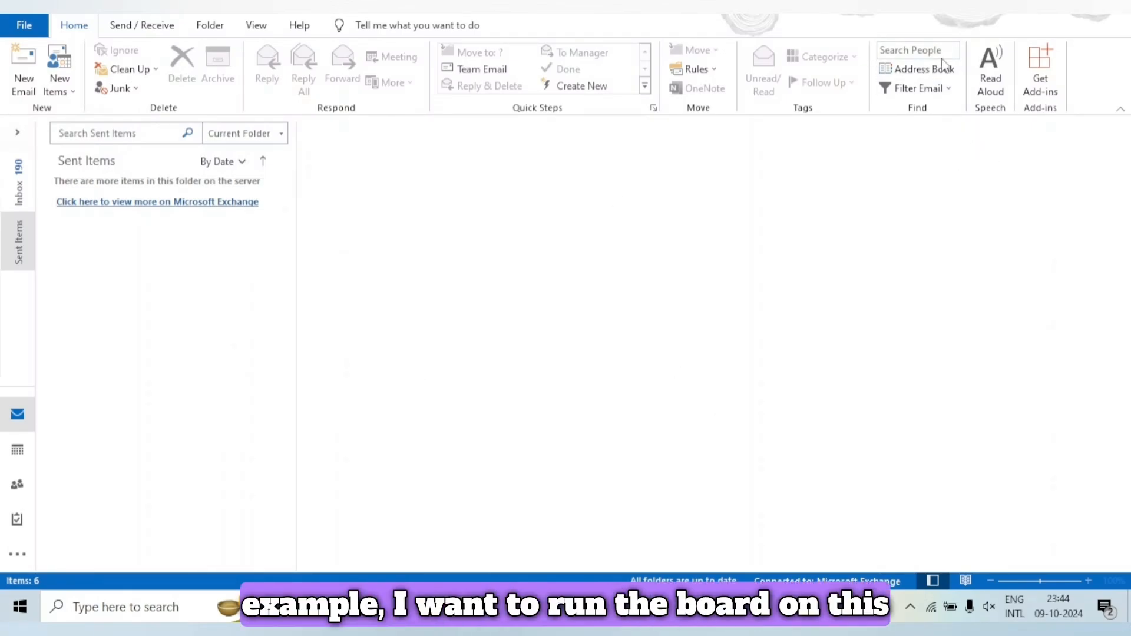
{"action": "mouse_move", "coordinate": [6, 464]}
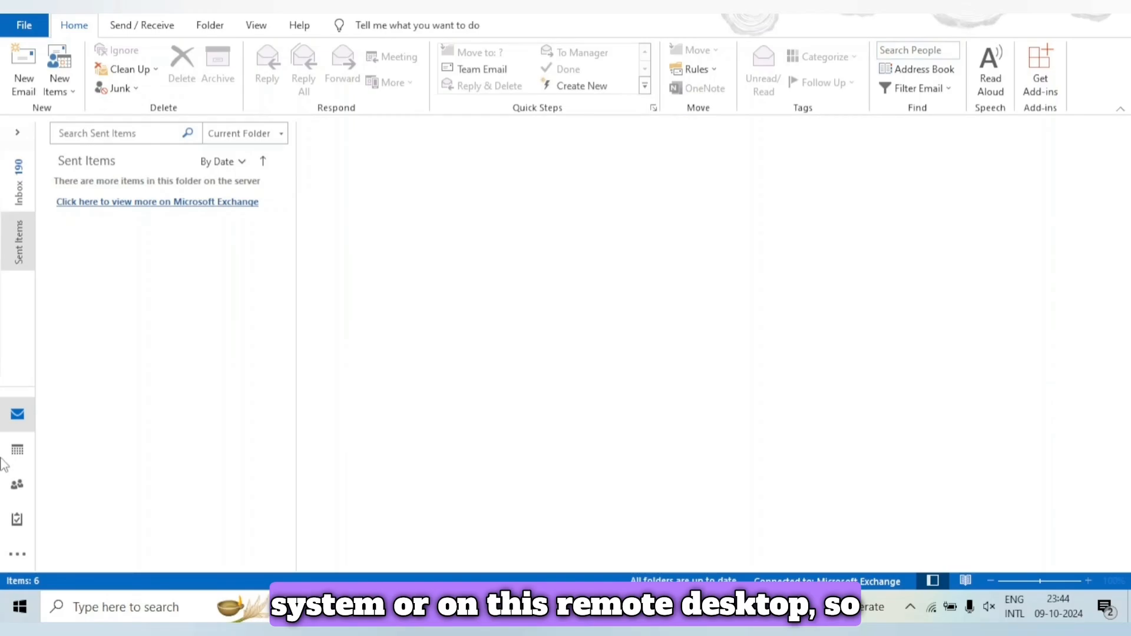
{"action": "mouse_move", "coordinate": [764, 135]}
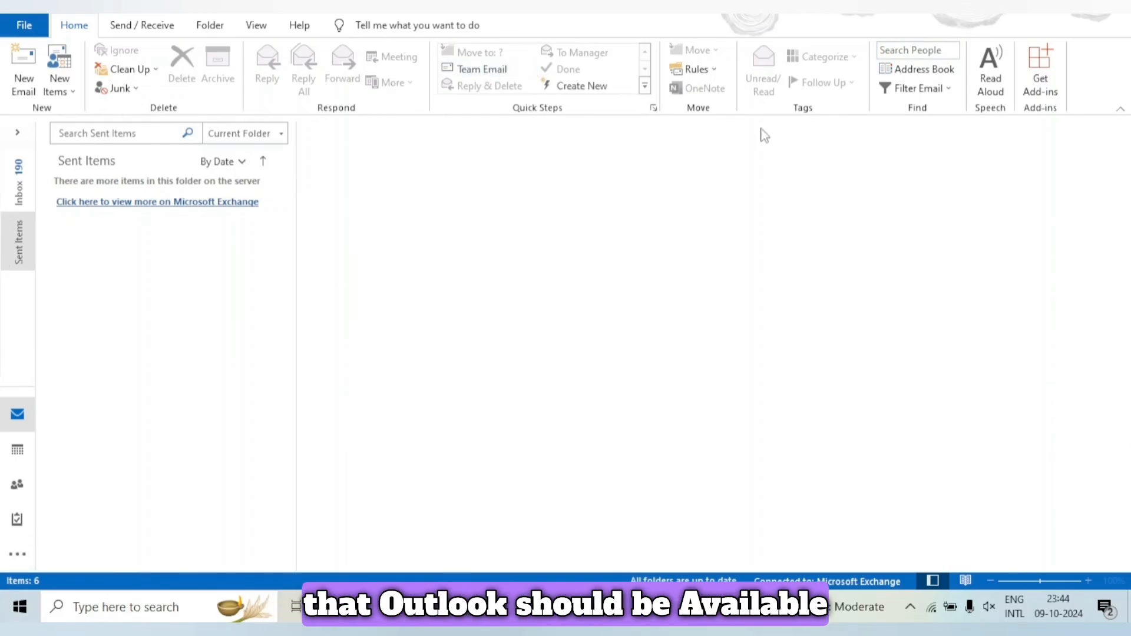
{"action": "mouse_move", "coordinate": [218, 463]}
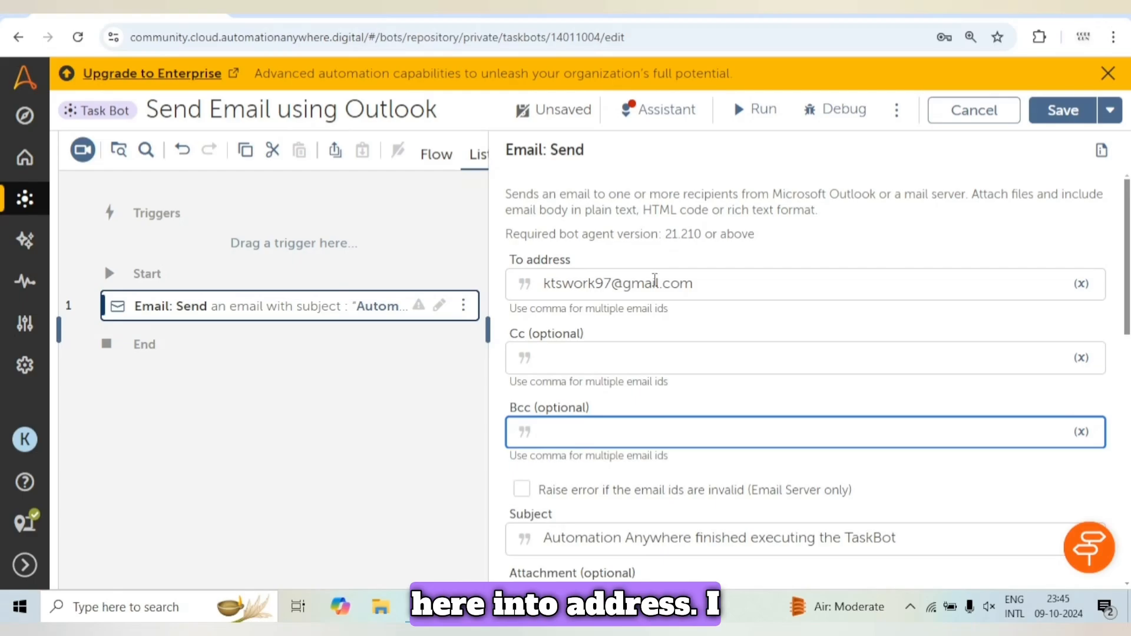
Clear Cc and Bcc, write 'Helloo' as the message, and run the bot.
{"action": "left_click", "coordinate": [721, 282]}
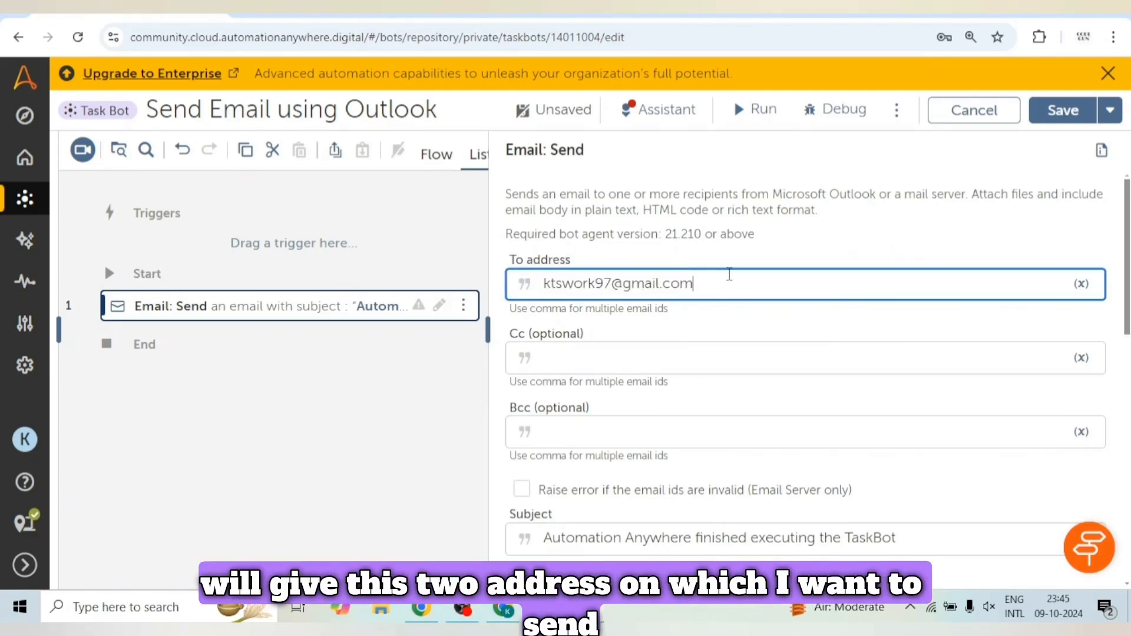
{"action": "scroll", "scroll_direction": "down", "scroll_amount": 3}
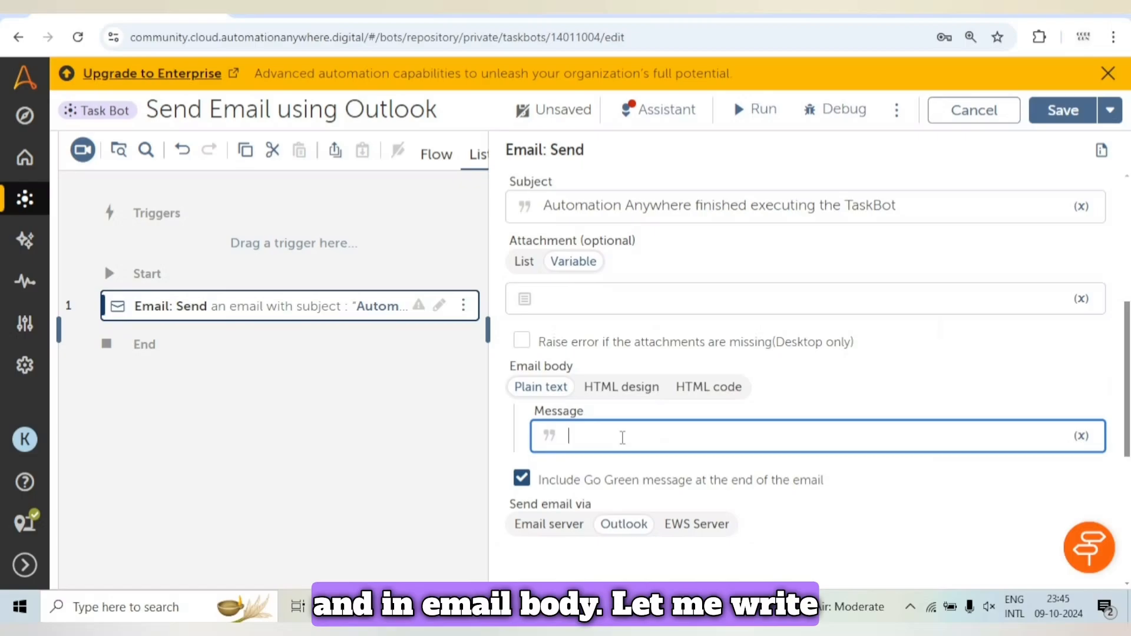
{"action": "type", "text": "H"}
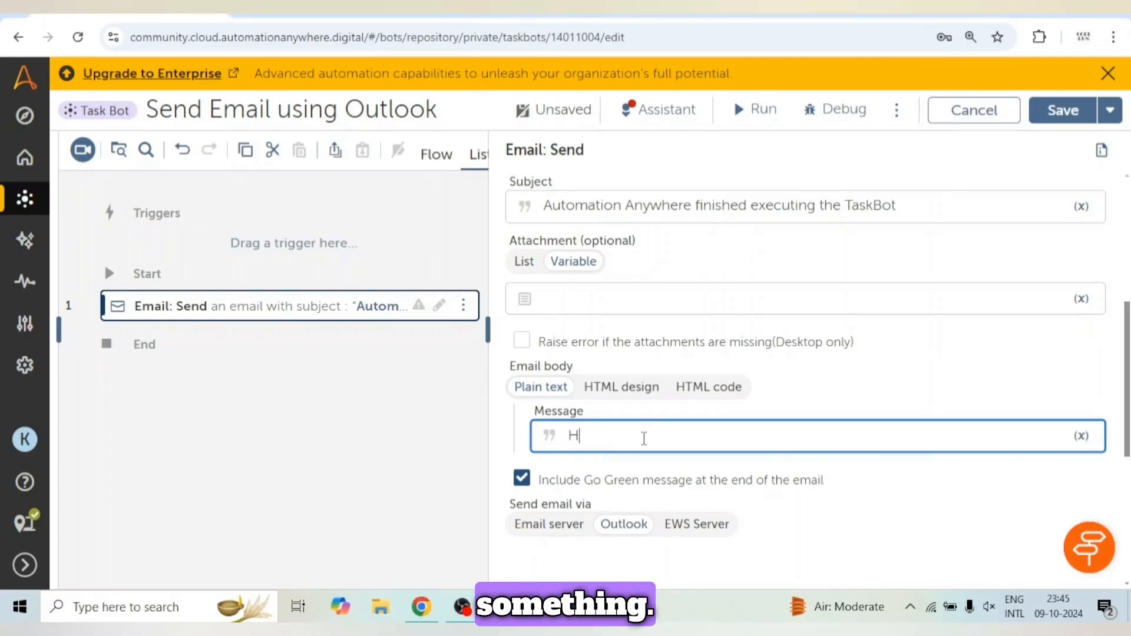
{"action": "type", "text": "elloo"}
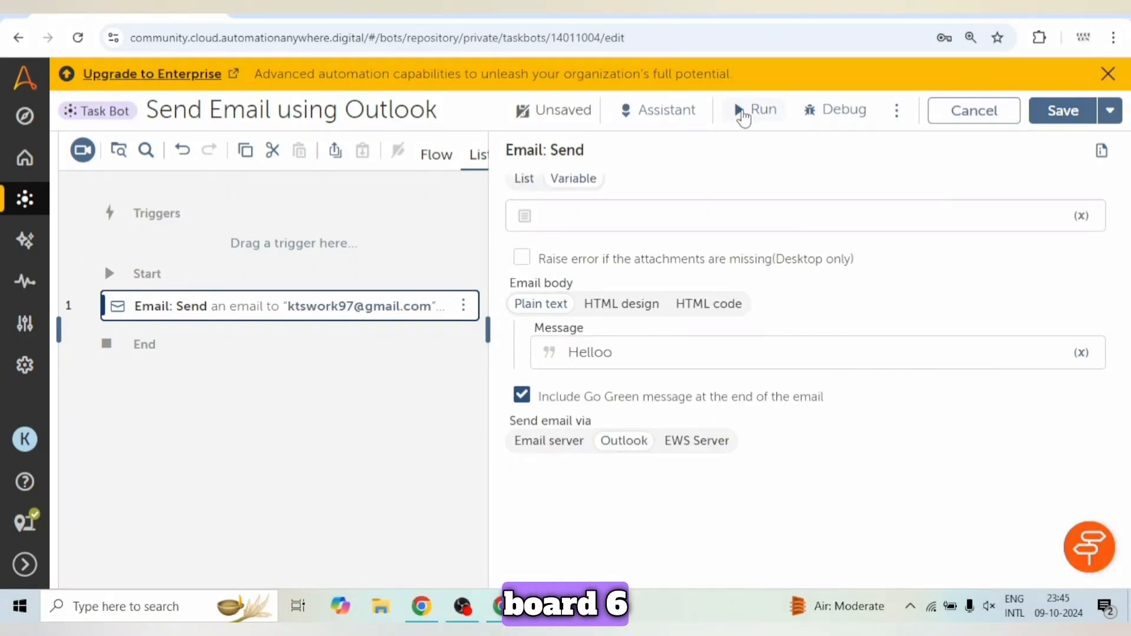
{"action": "left_click", "coordinate": [754, 109]}
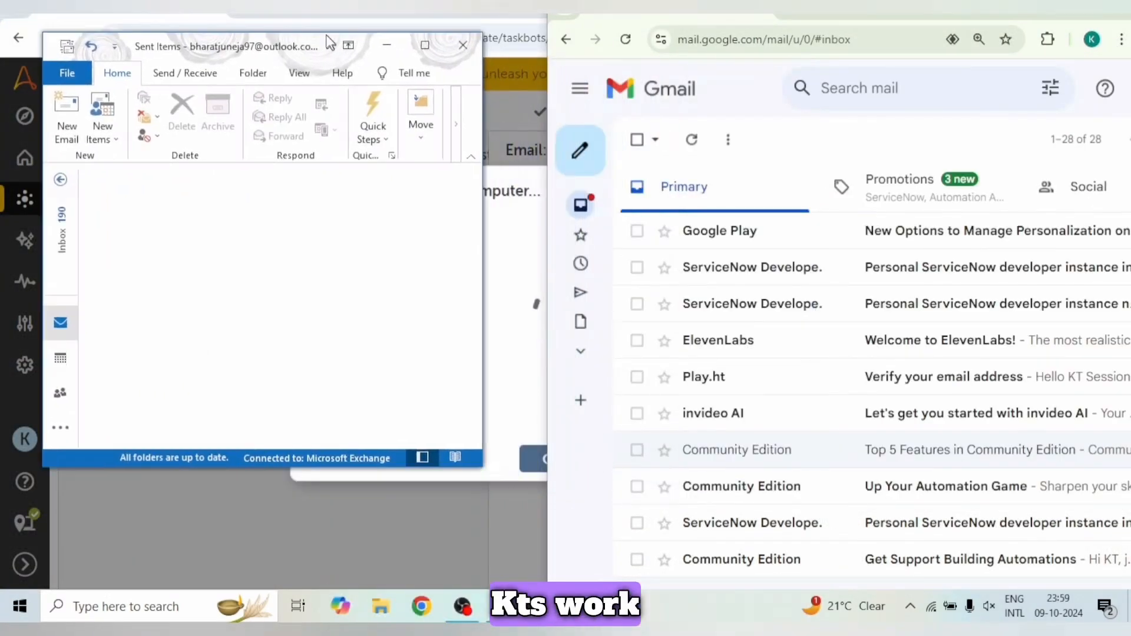
Place Outlook beside Gmail and check for the arriving 'Helloo' email.
{"action": "left_click_drag", "start_coordinate": [225, 46], "coordinate": [202, 27]}
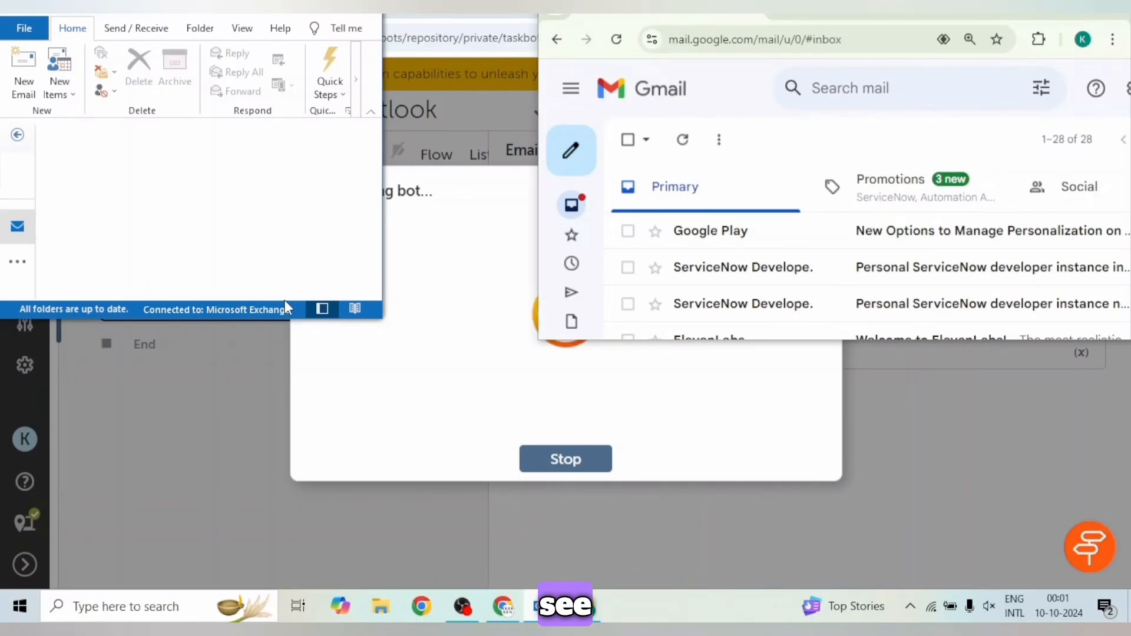
{"action": "left_click", "coordinate": [566, 459]}
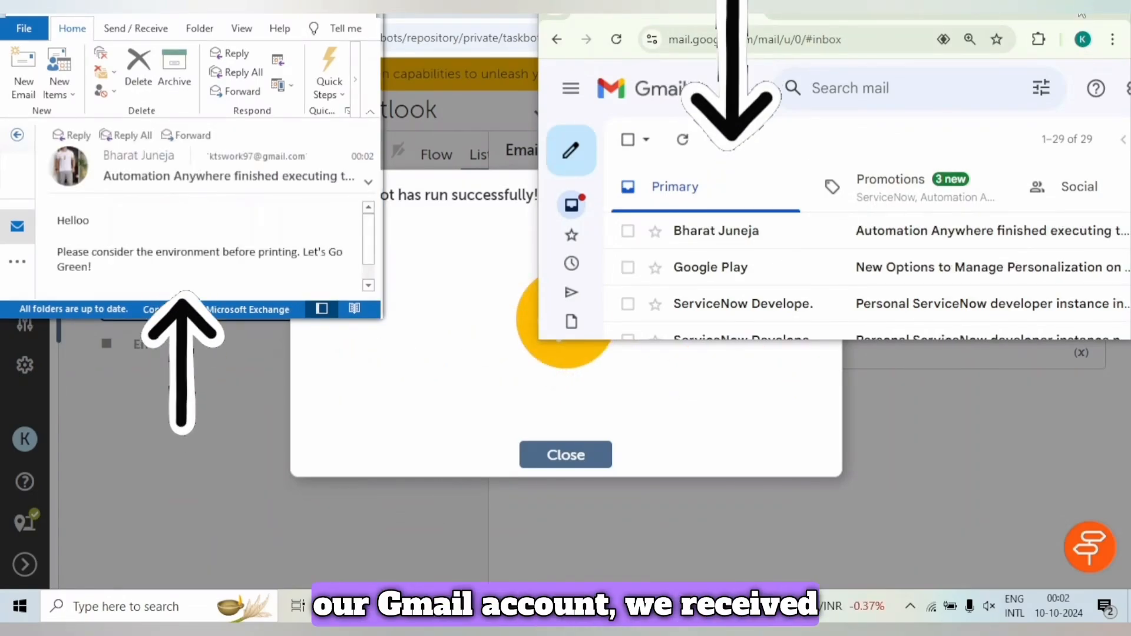
{"action": "left_click", "coordinate": [565, 454]}
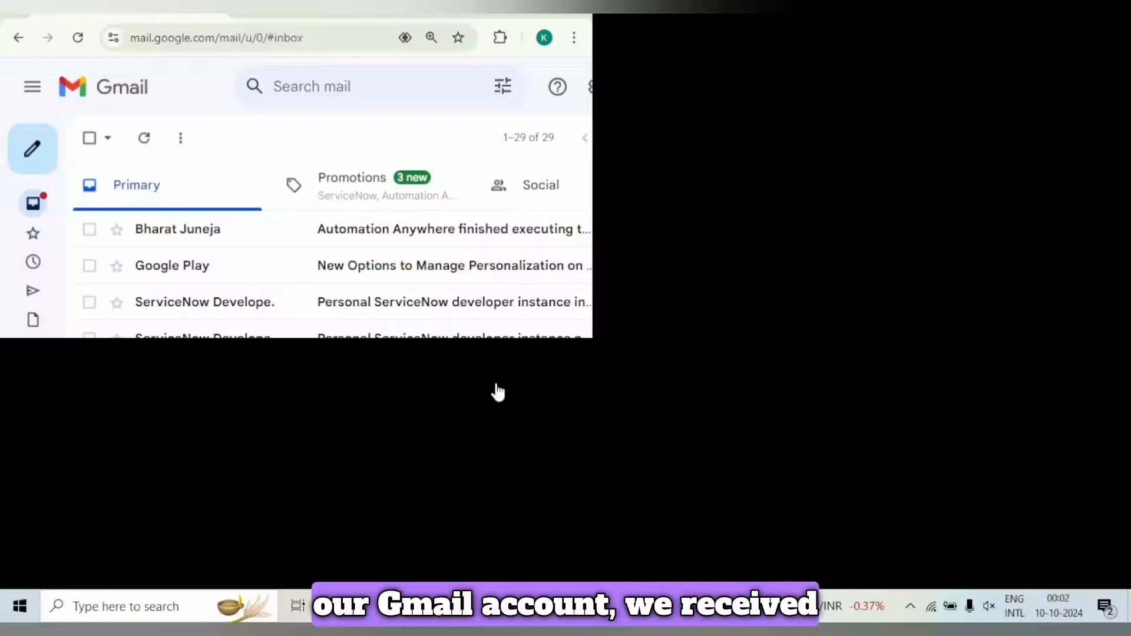
Open the received 'Helloo' Automation Anywhere email in the Gmail inbox.
{"action": "left_click", "coordinate": [453, 229]}
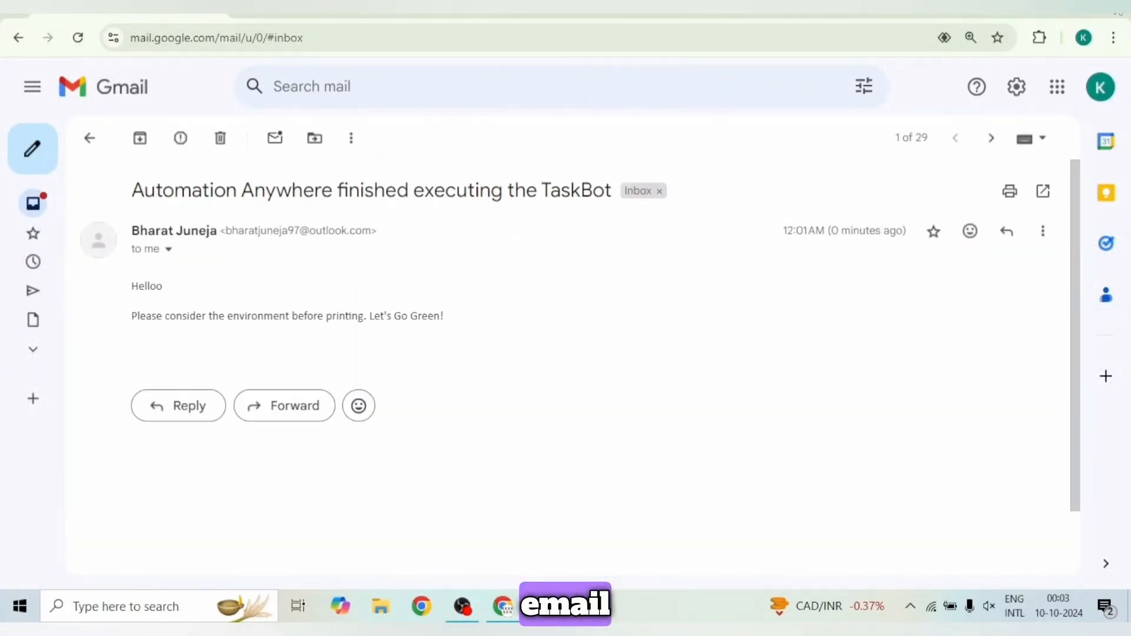
{"action": "mouse_move", "coordinate": [502, 606]}
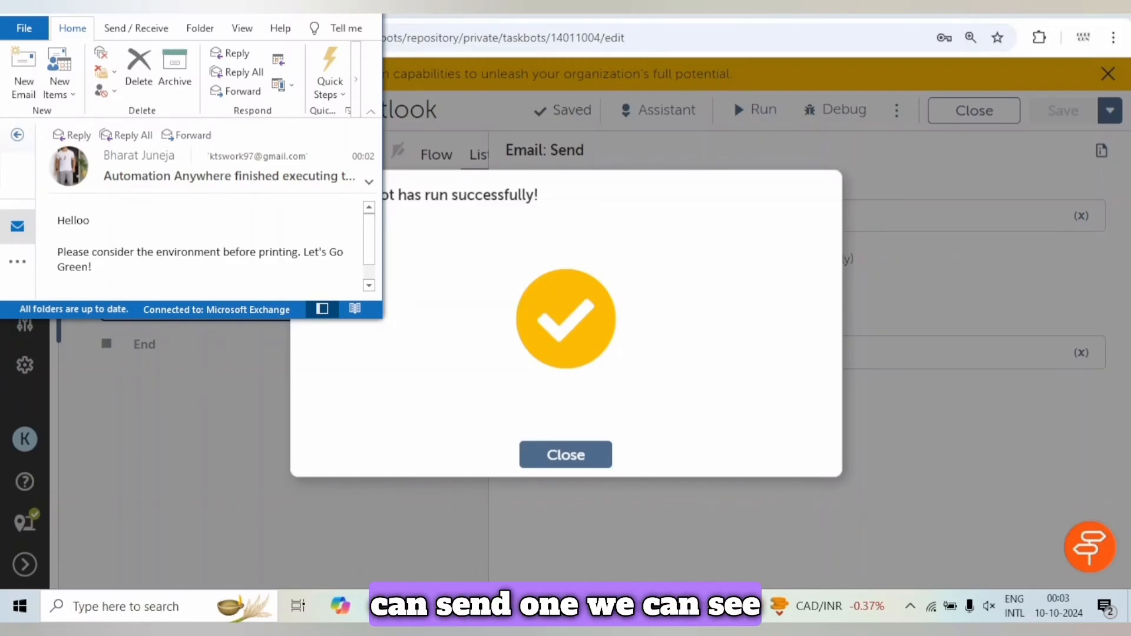
{"action": "left_click", "coordinate": [565, 454]}
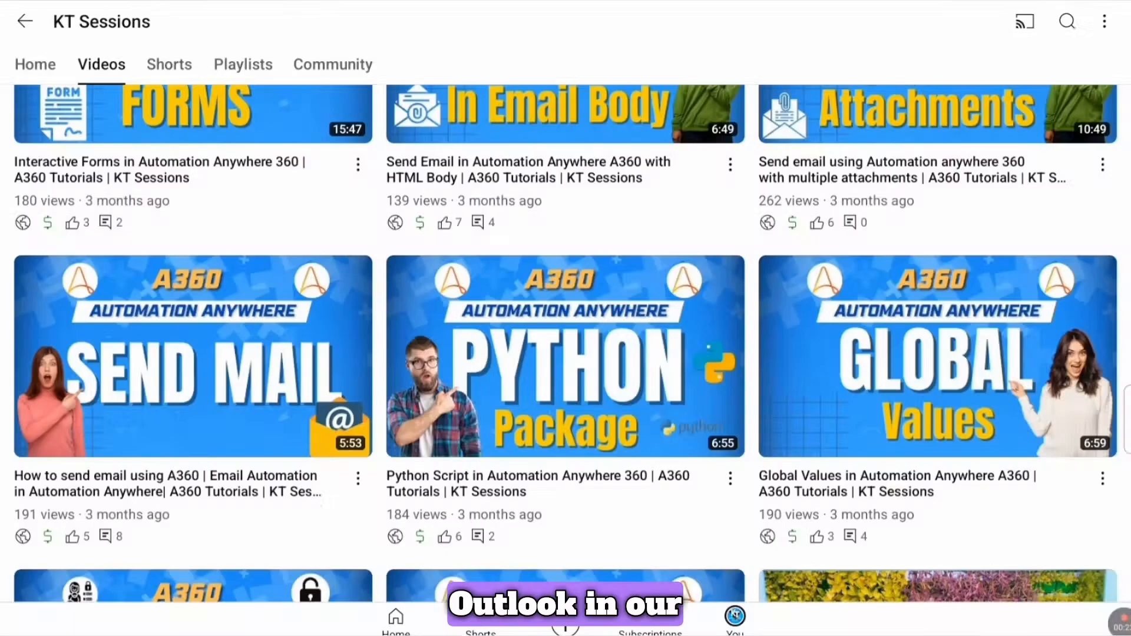
Scroll the KT Sessions channel's list of A360 tutorial videos.
{"action": "scroll", "scroll_direction": "up", "scroll_amount": 3}
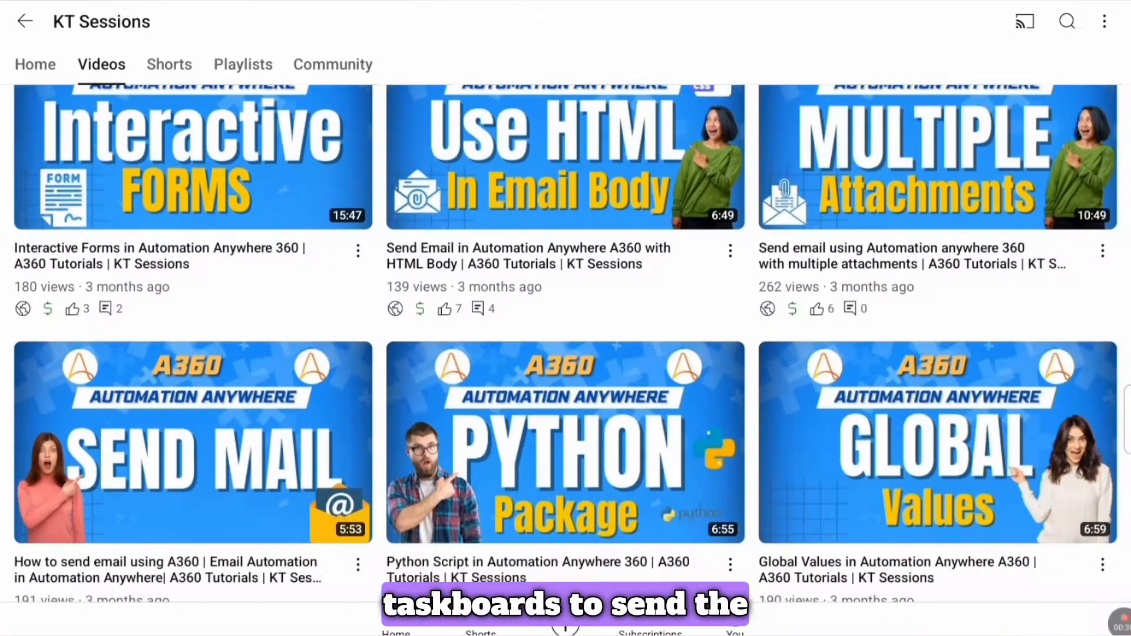